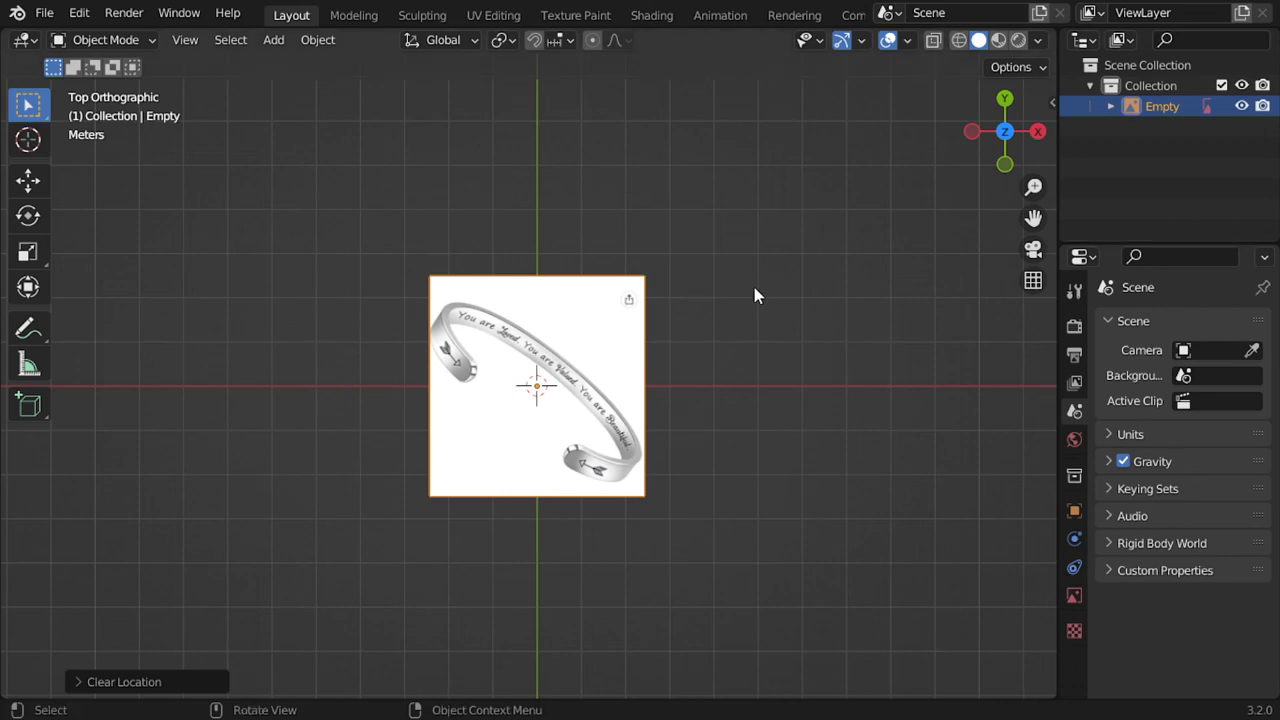
{"action": "mouse_move", "coordinate": [772, 365]}
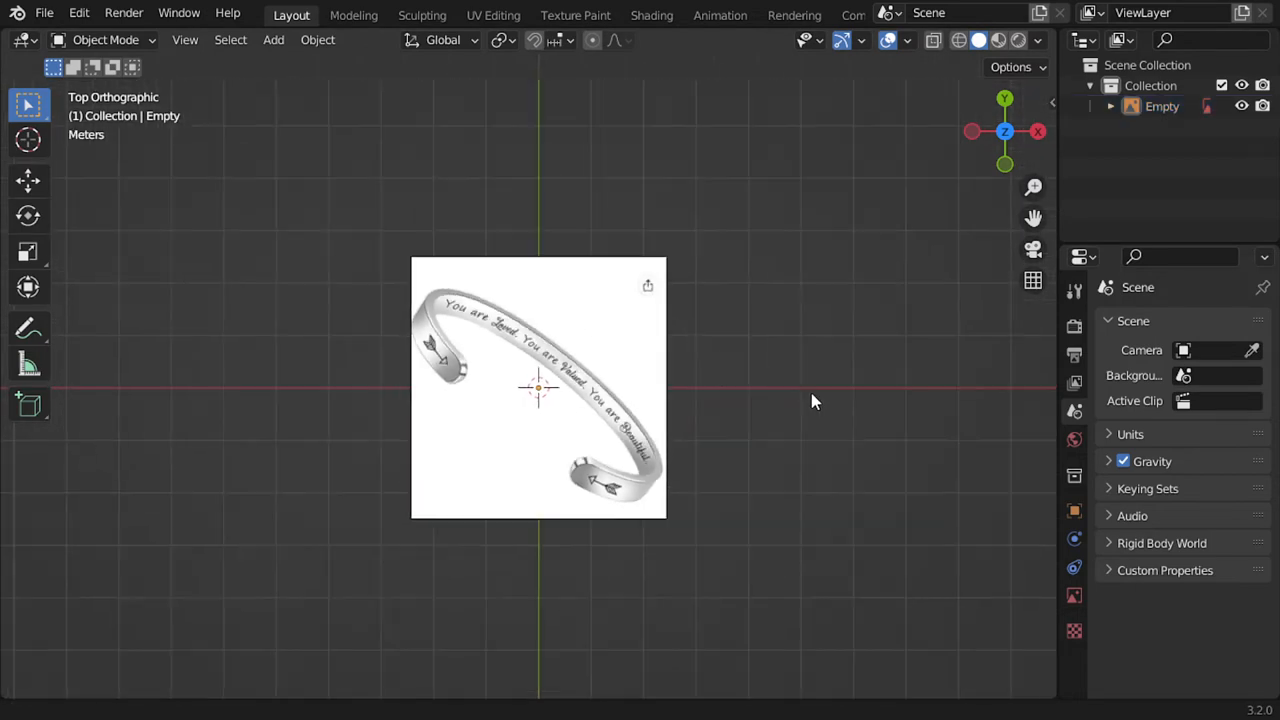
Switch the Scene Units length to Centimeters and hide the reference Empty in the Outliner
{"action": "scroll", "scroll_direction": "down", "scroll_amount": 3}
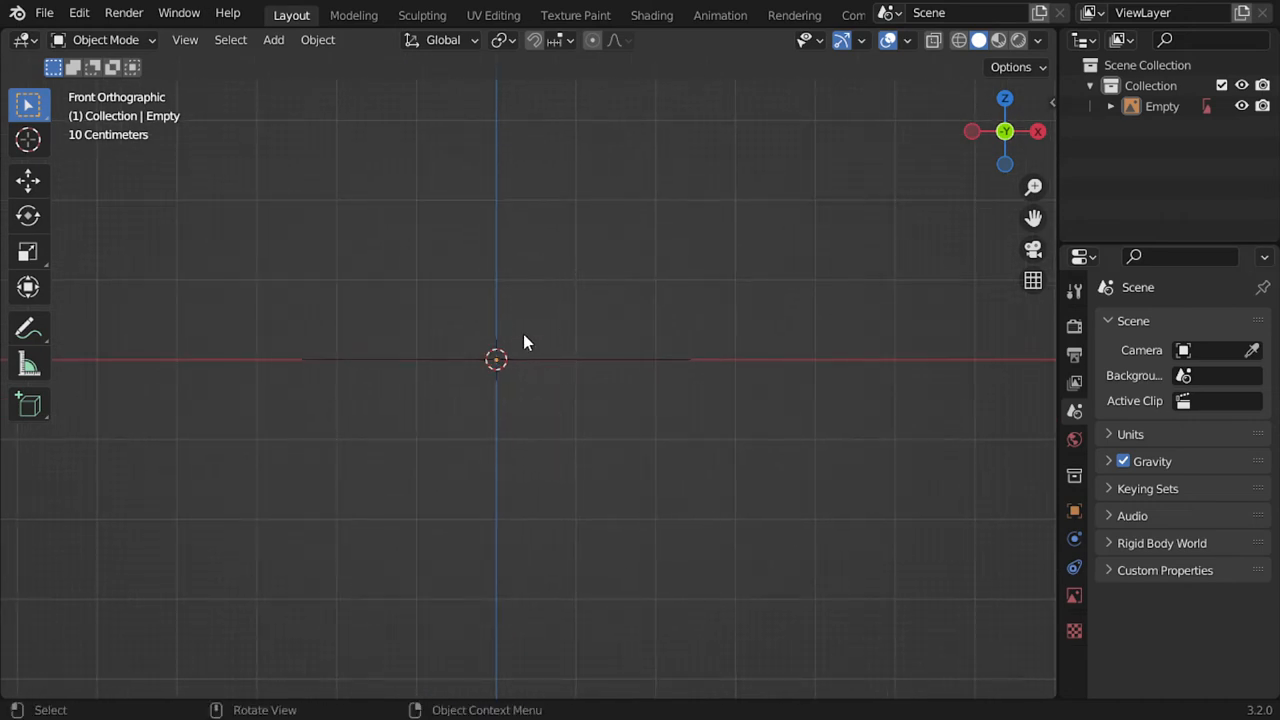
{"action": "left_click", "coordinate": [1130, 434]}
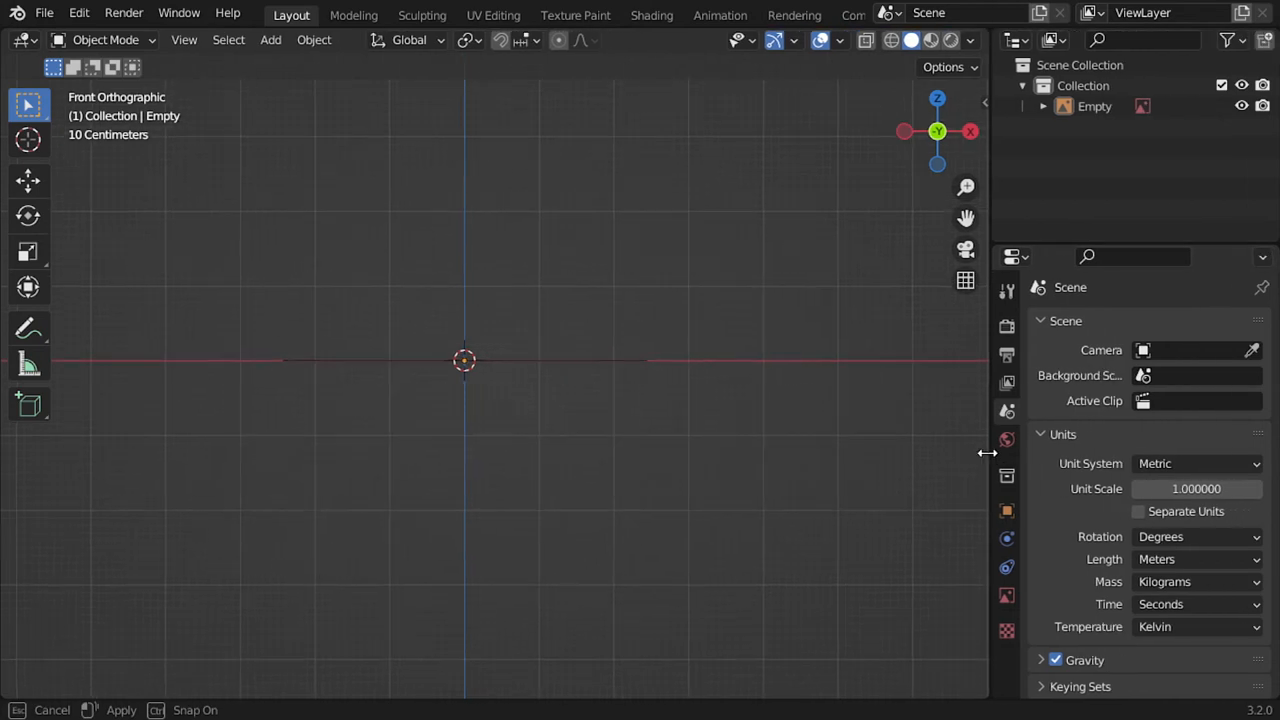
{"action": "left_click", "coordinate": [1196, 559]}
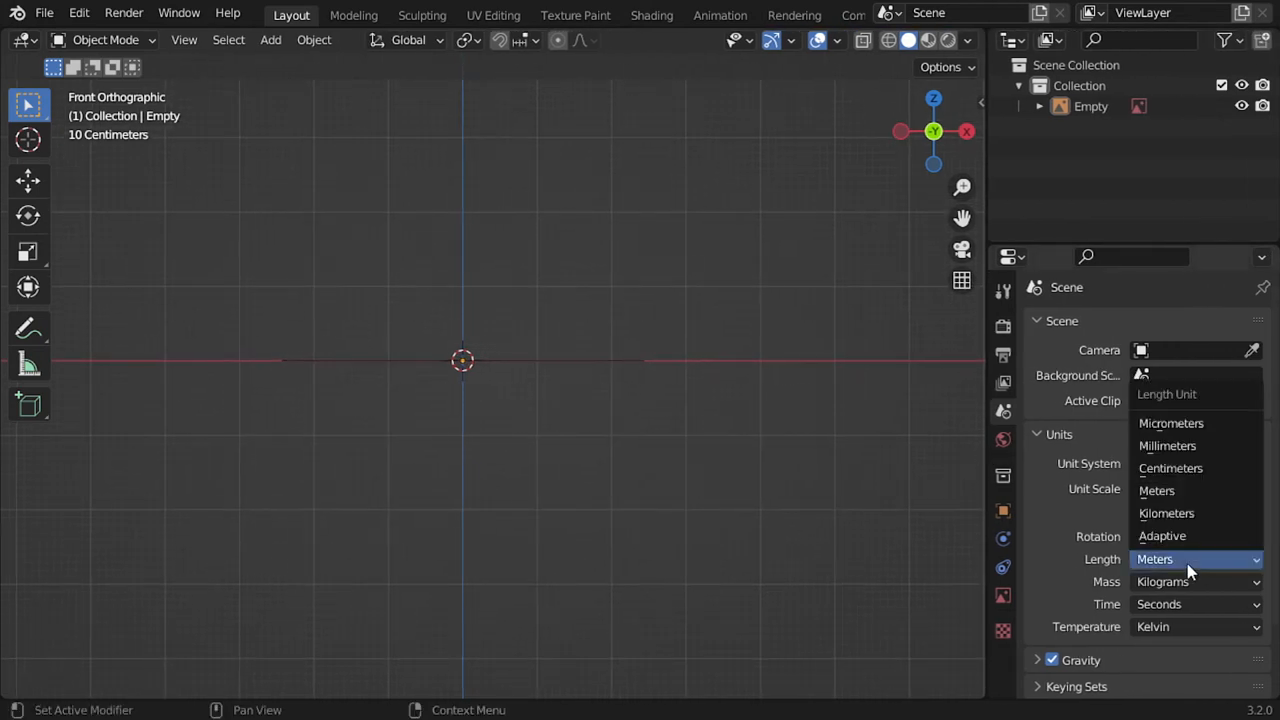
{"action": "left_click", "coordinate": [1170, 468]}
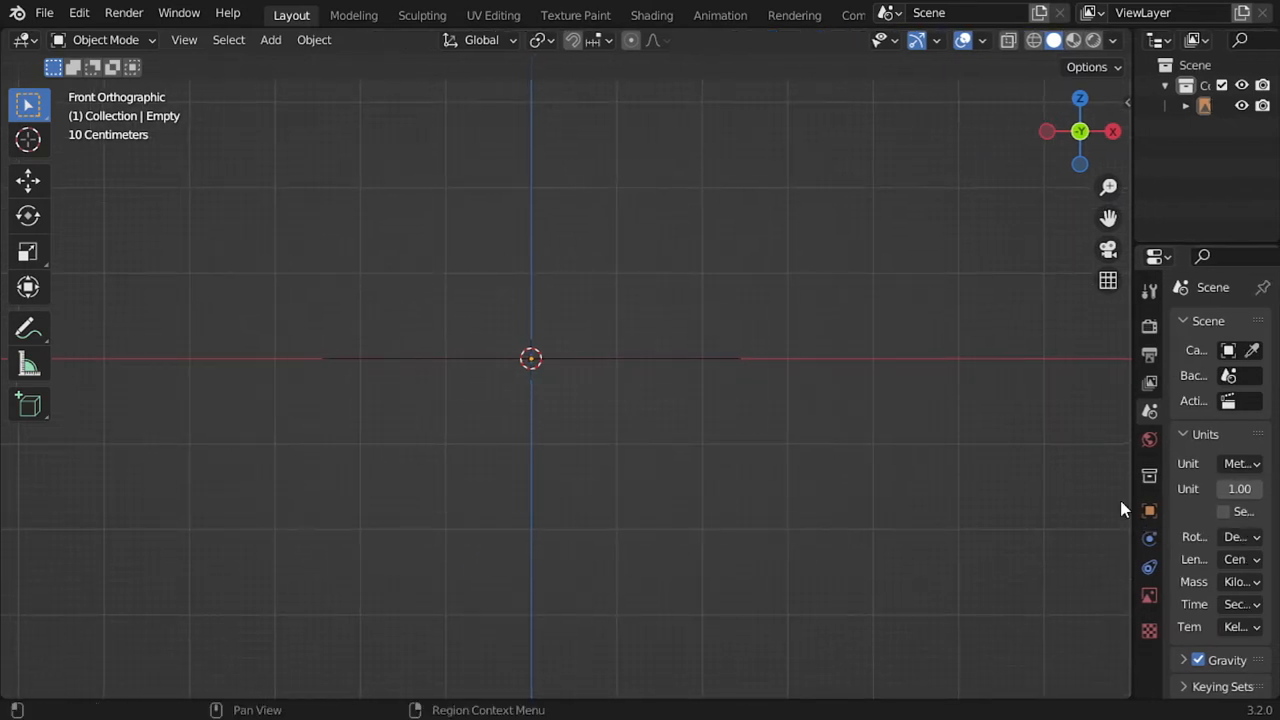
{"action": "left_click", "coordinate": [540, 360]}
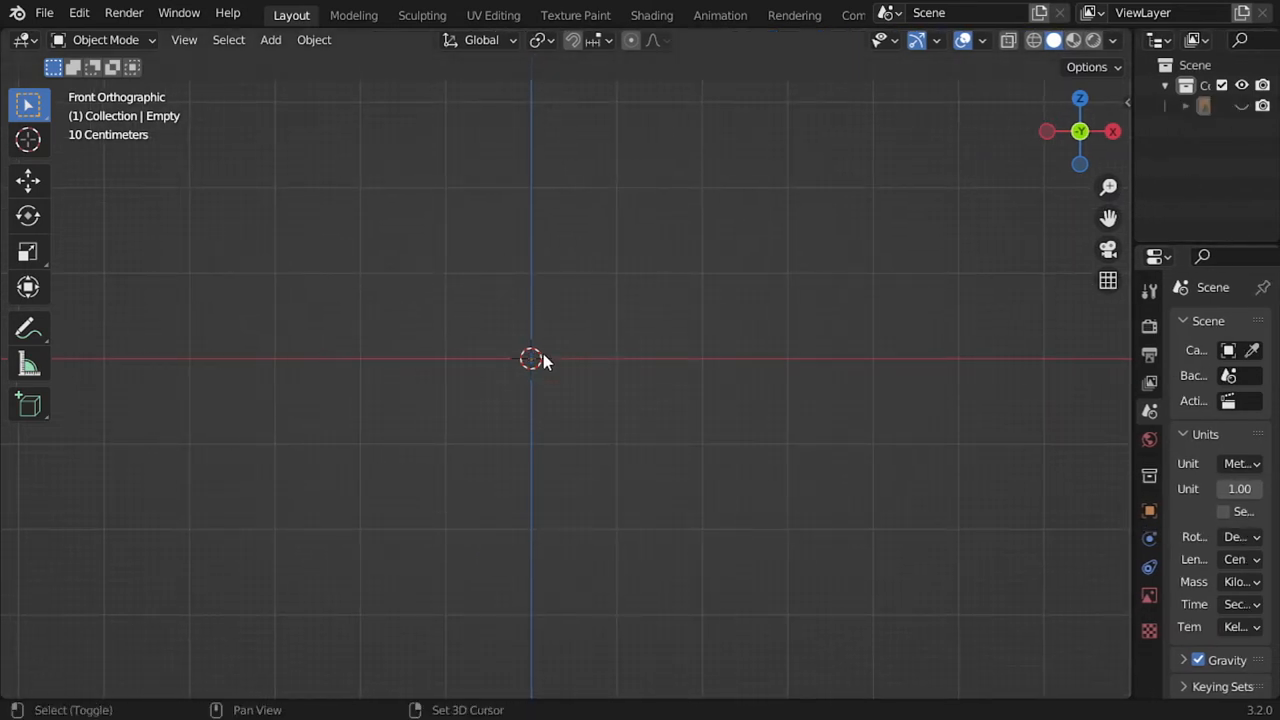
Add a 16-vertex circle mesh as the starting cross-section profile
{"action": "left_click", "coordinate": [270, 40]}
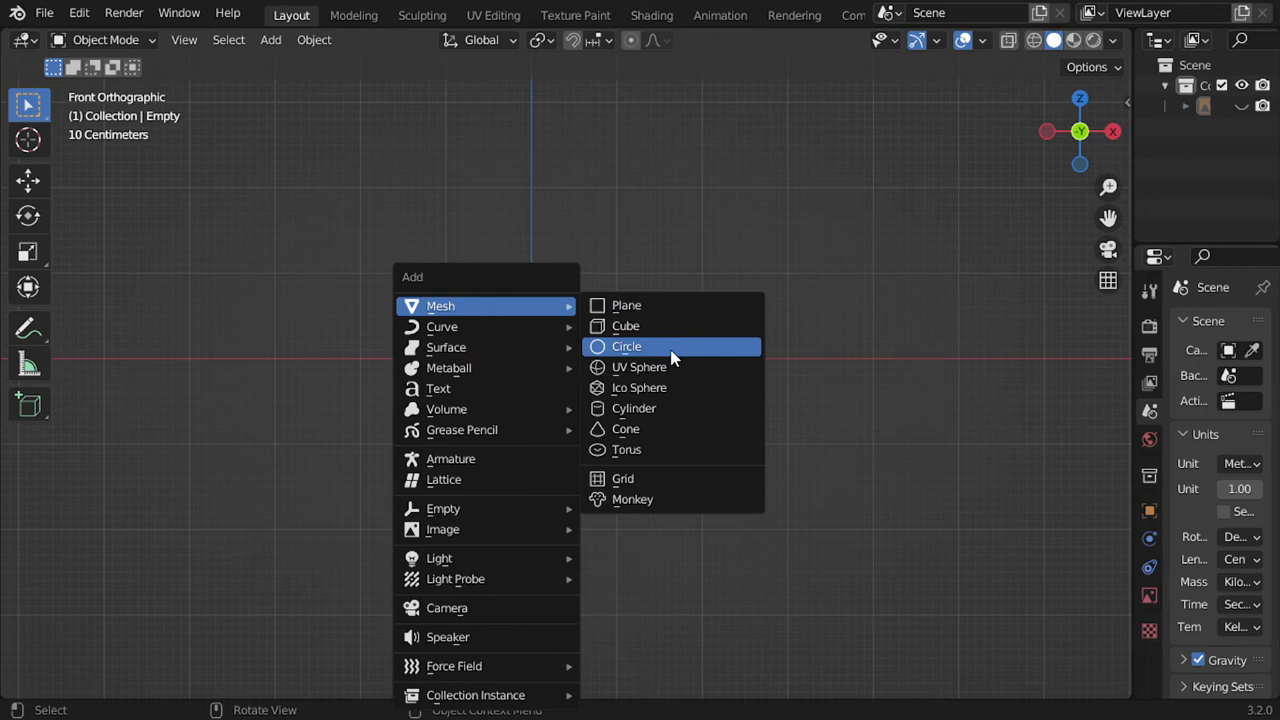
{"action": "left_click", "coordinate": [627, 346]}
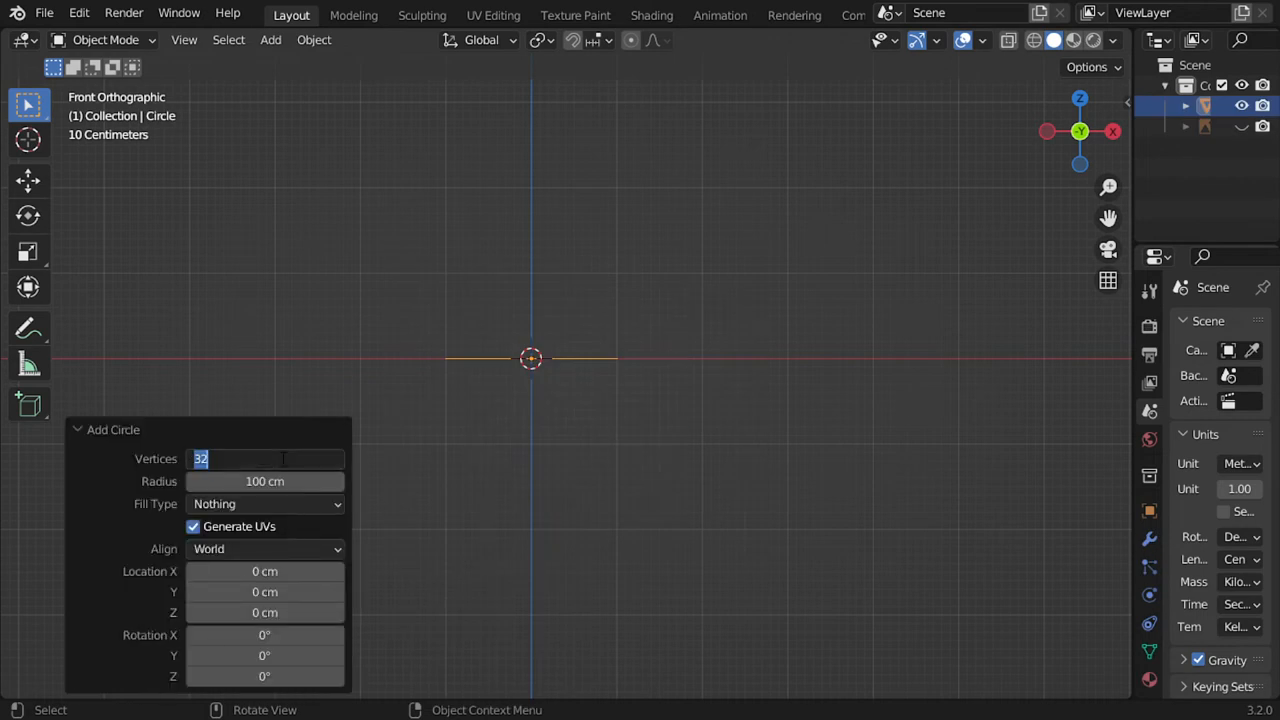
{"action": "type", "text": "16"}
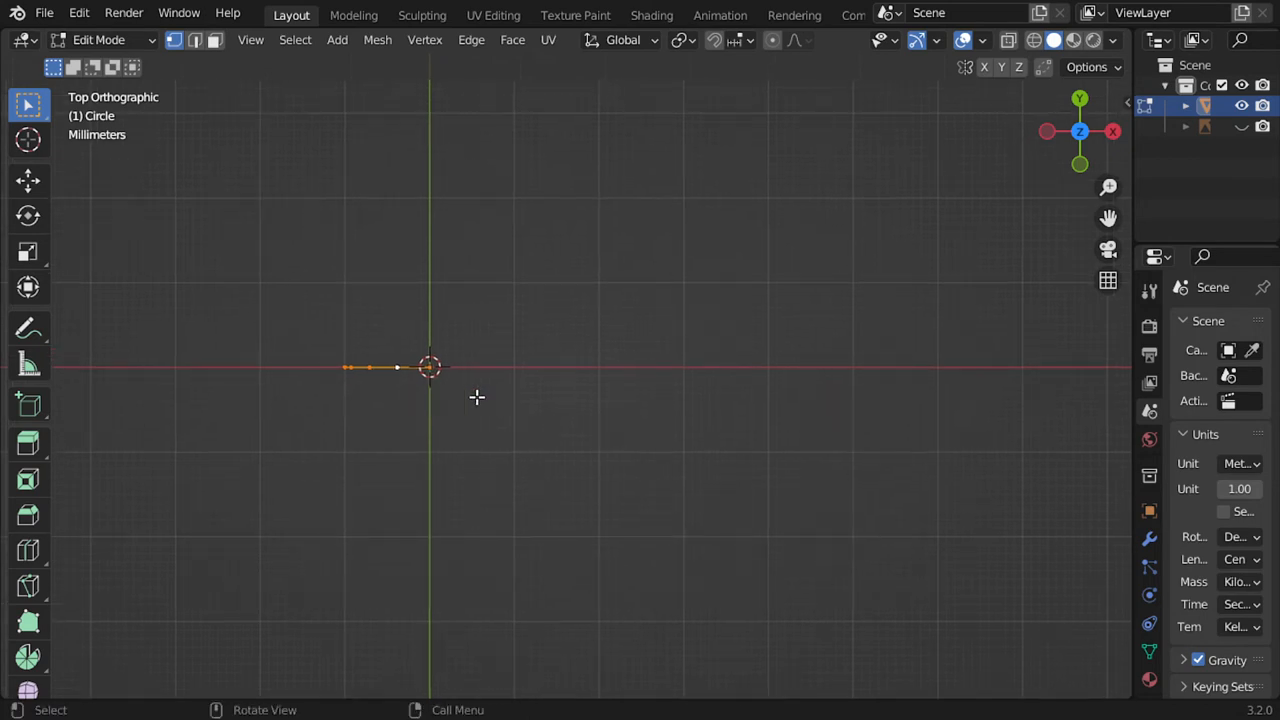
{"action": "mouse_move", "coordinate": [699, 430]}
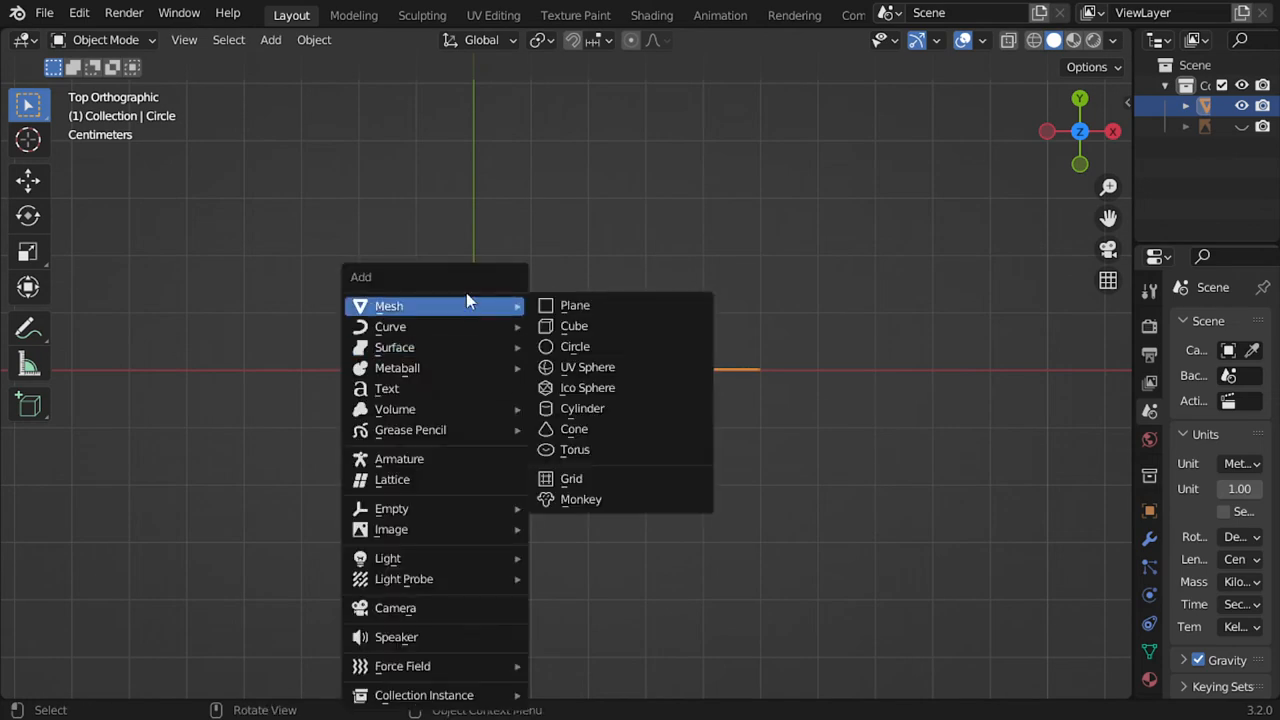
Add a second, larger 30-vertex circle and delete its bottom vertices to open the ring
{"action": "left_click", "coordinate": [575, 346]}
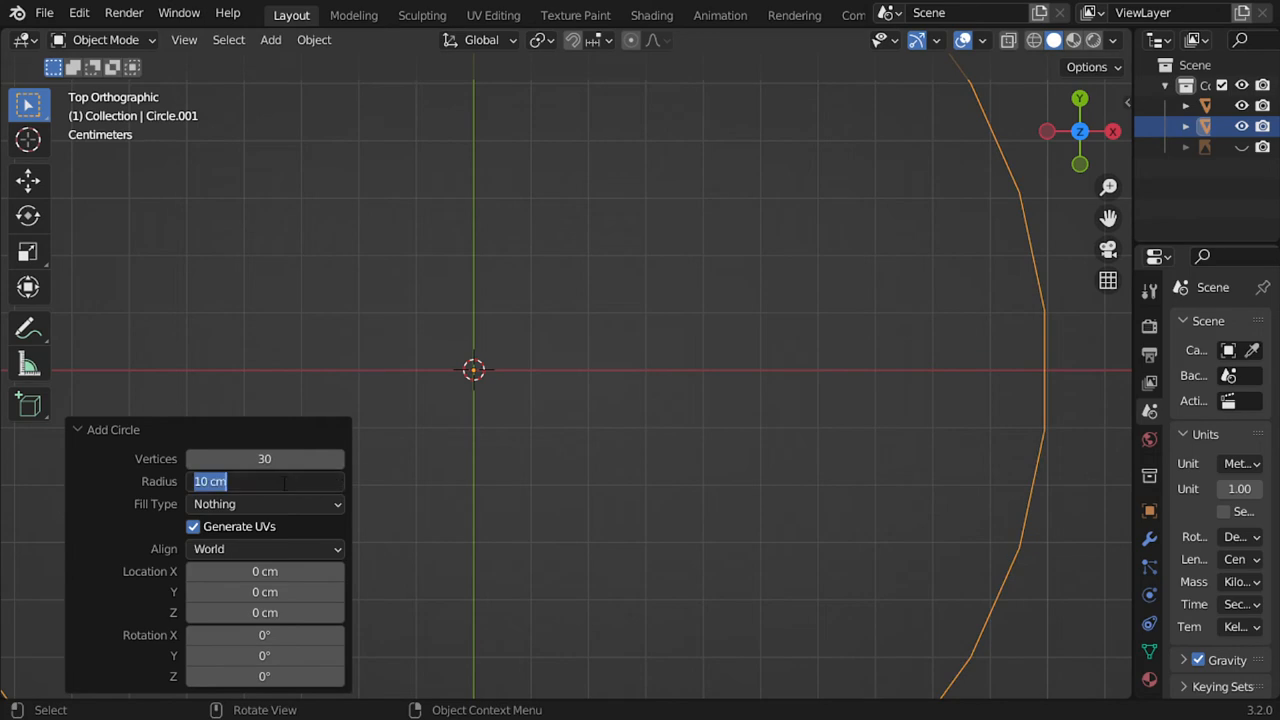
{"action": "type", "text": "8"}
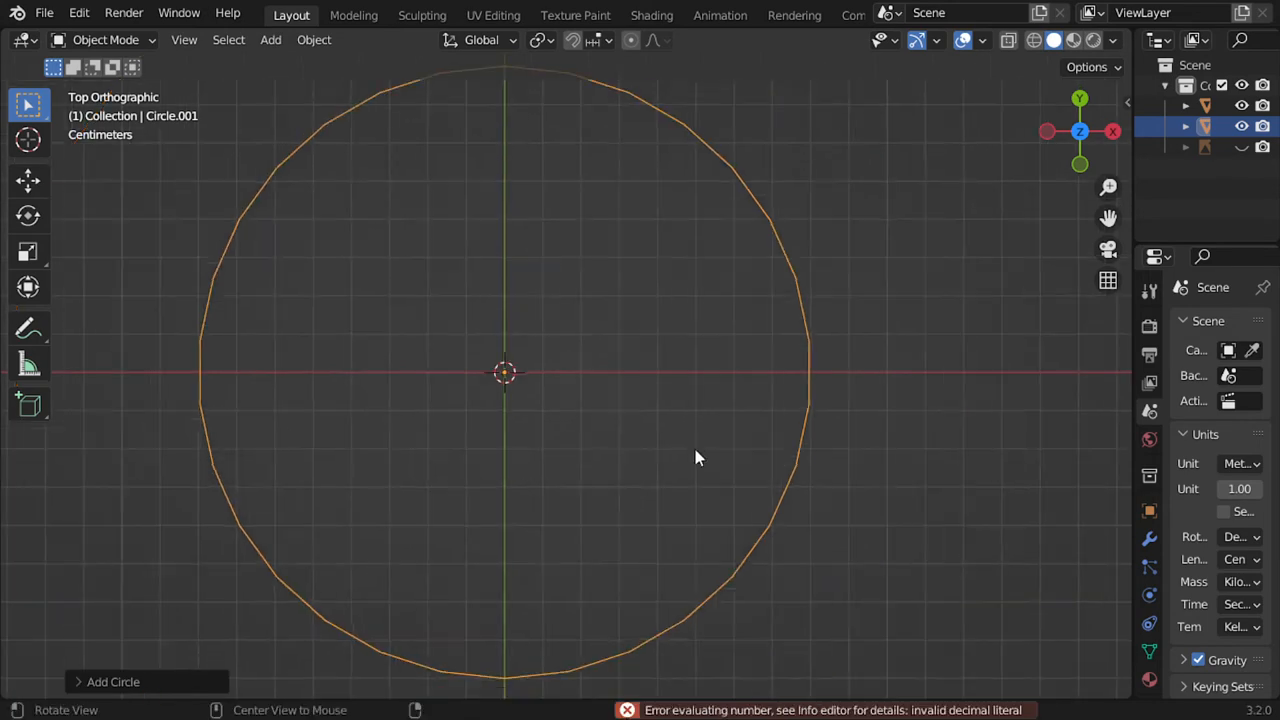
{"action": "left_click_drag", "start_coordinate": [700, 458], "coordinate": [505, 642]}
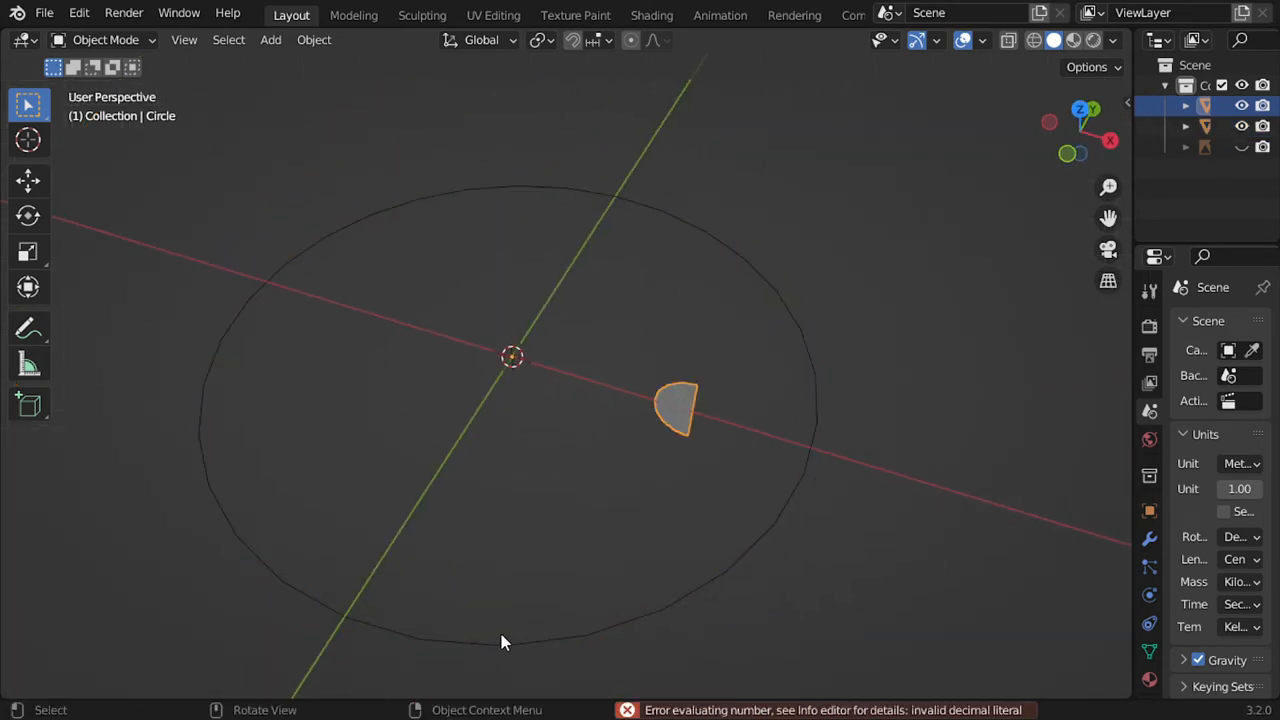
{"action": "key", "text": "Tab"}
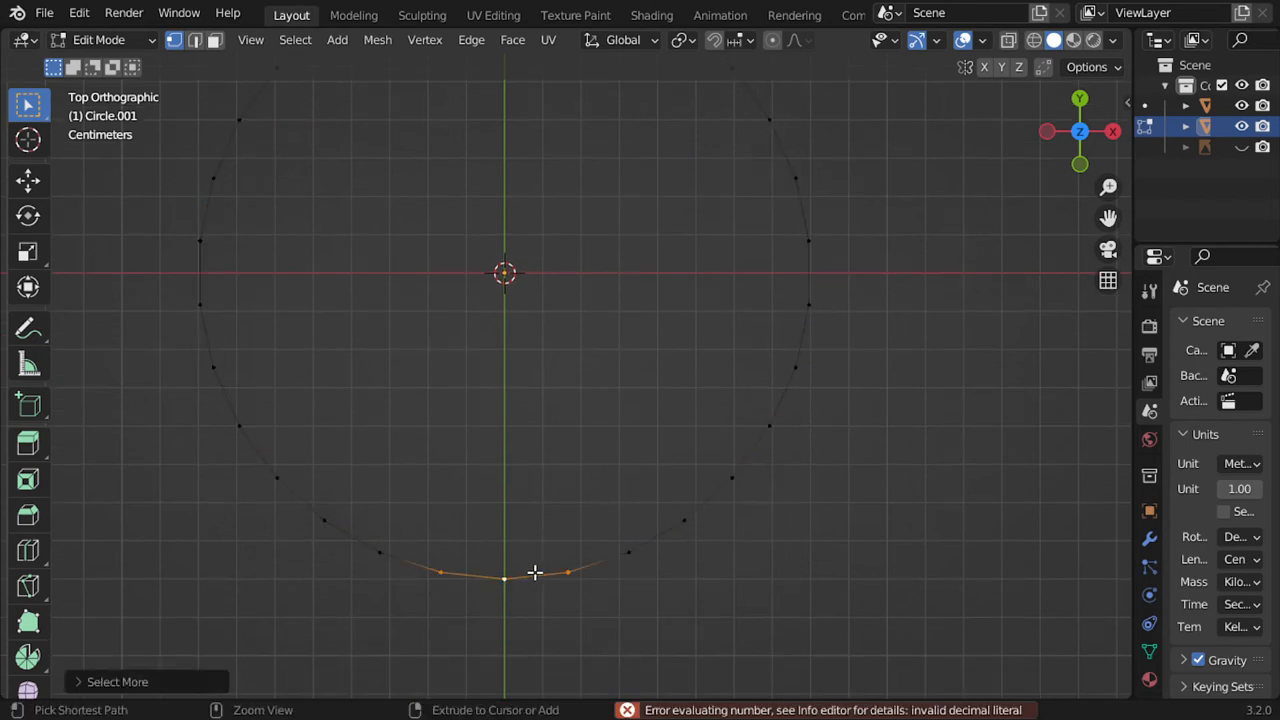
{"action": "key", "text": "x"}
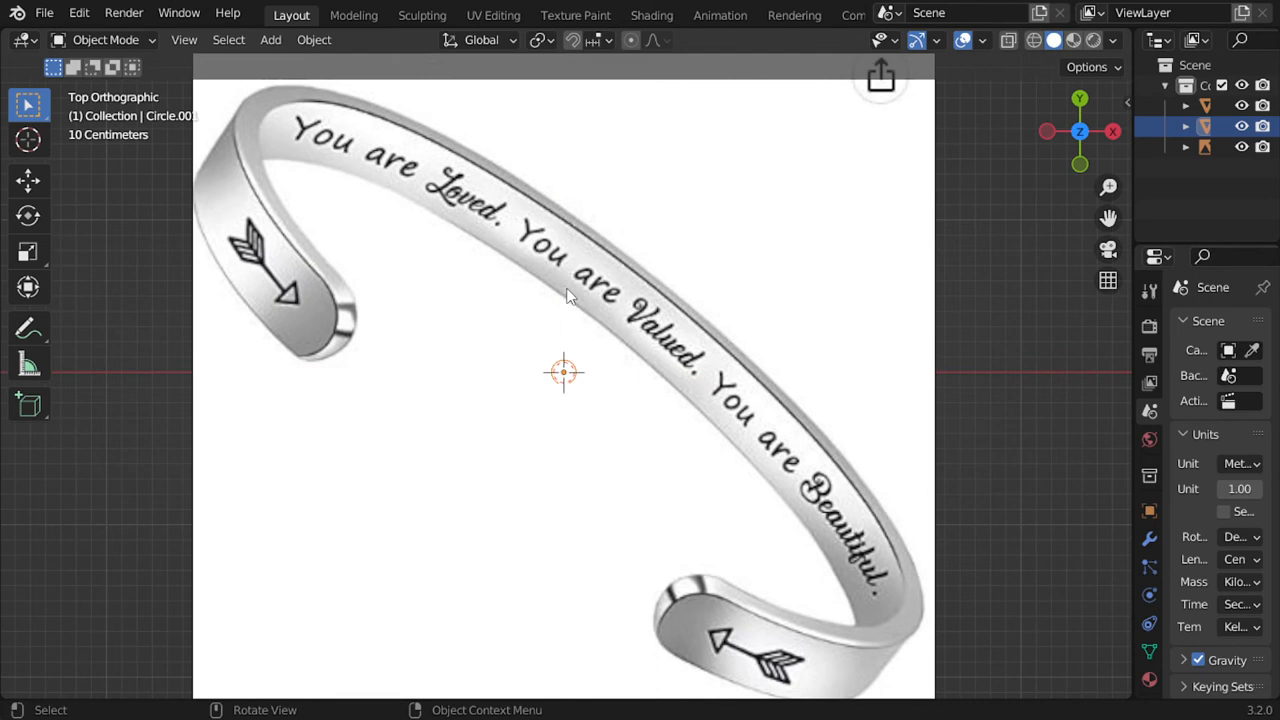
{"action": "mouse_move", "coordinate": [575, 633]}
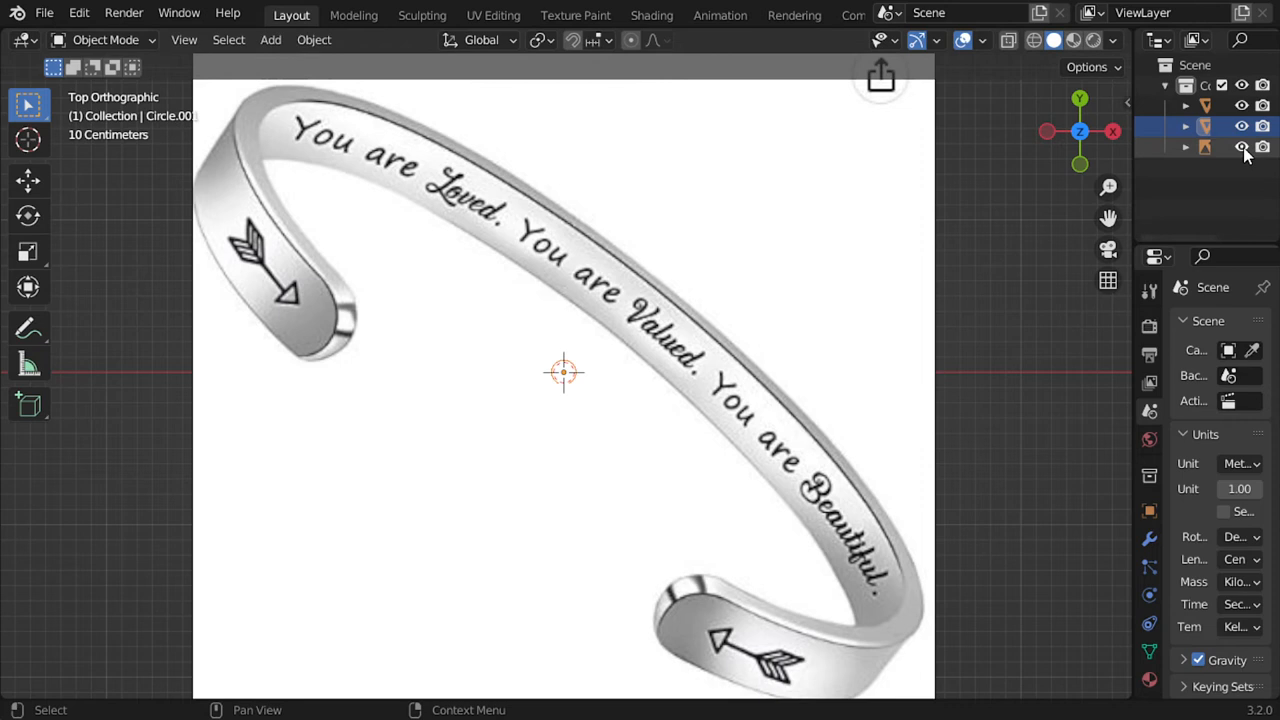
Hide the reference image again and briefly enter and leave Edit Mode on the ring
{"action": "left_click", "coordinate": [1241, 147]}
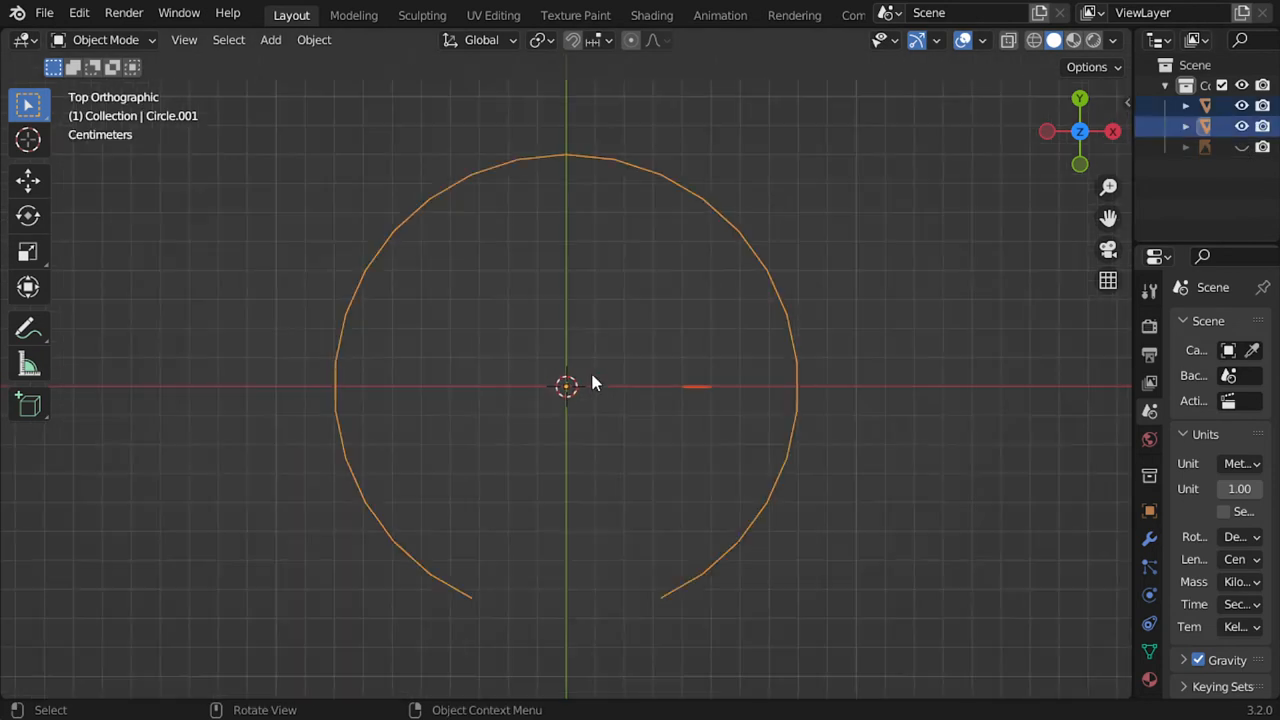
{"action": "key", "text": "Tab"}
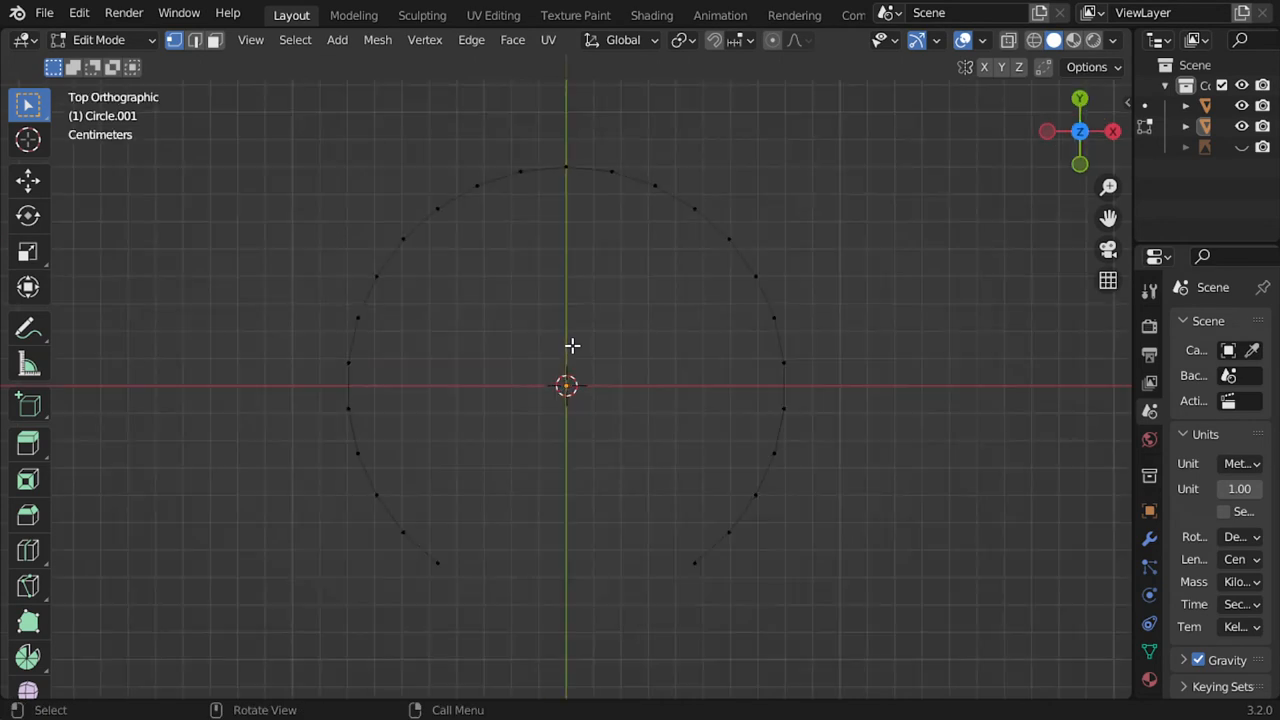
{"action": "key", "text": "x"}
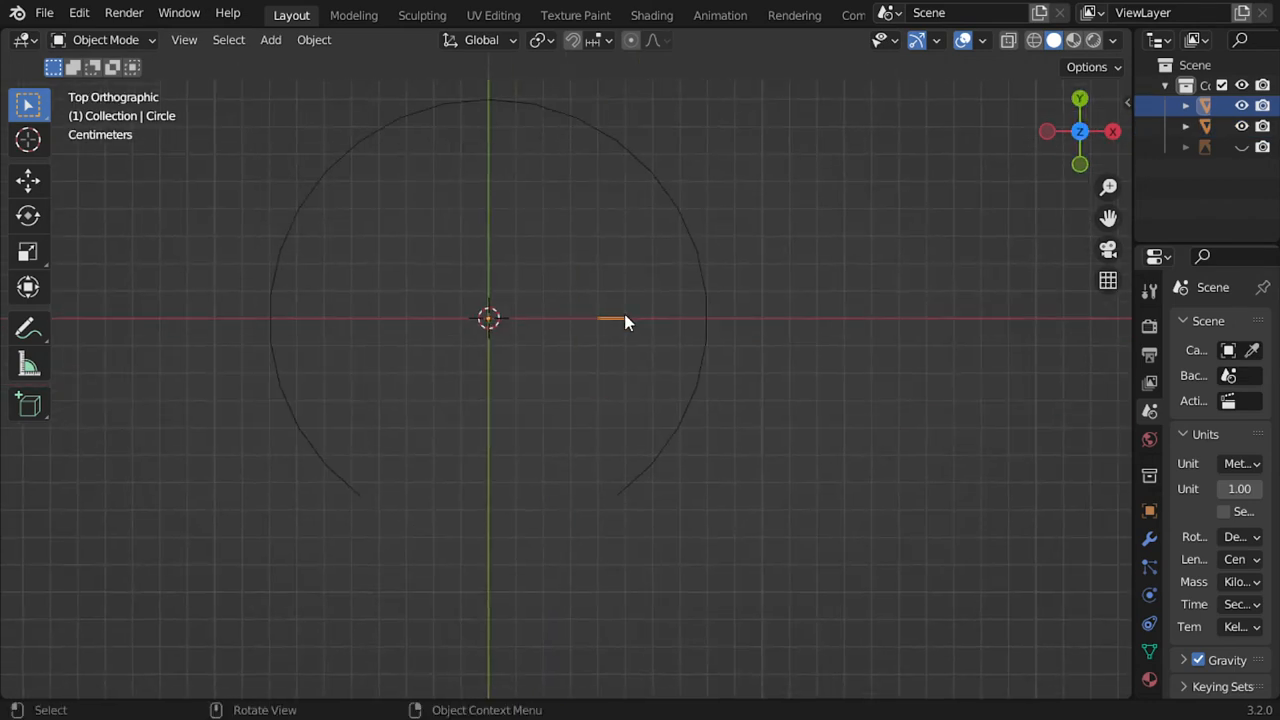
Move the profile circle to the ring's right end and add a Mirror modifier
{"action": "right_click", "coordinate": [625, 320]}
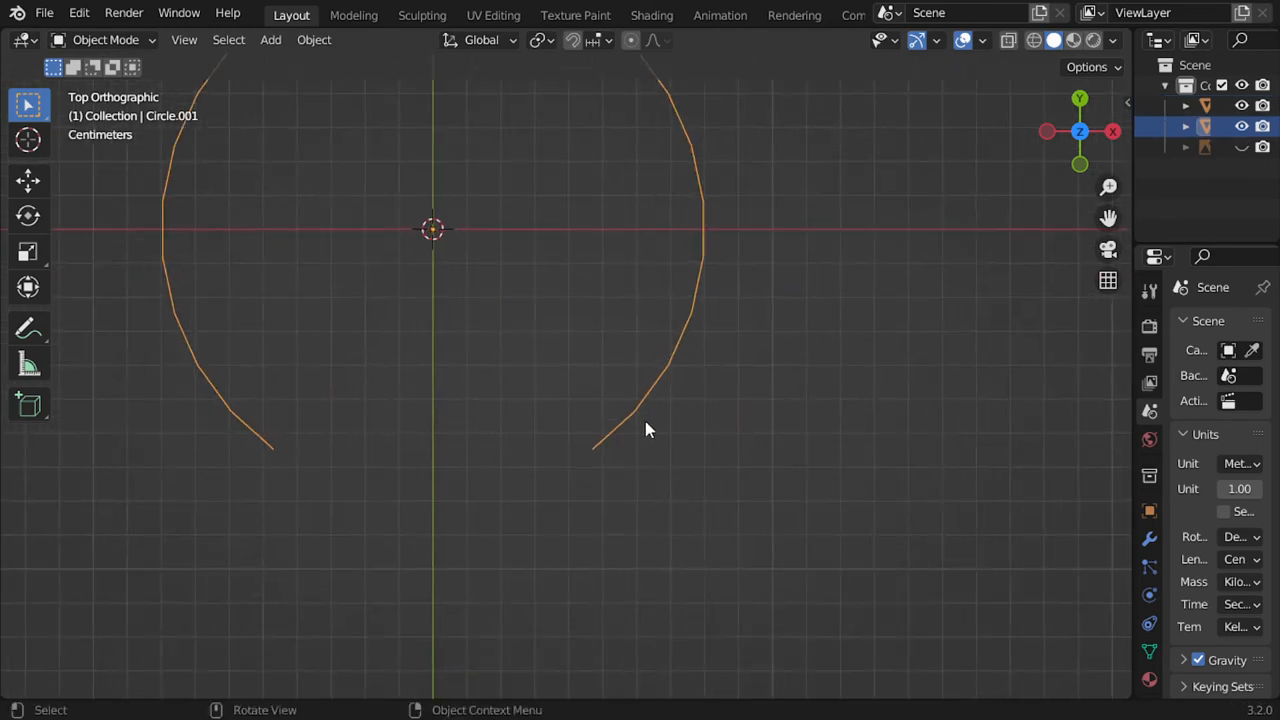
{"action": "key", "text": "Tab"}
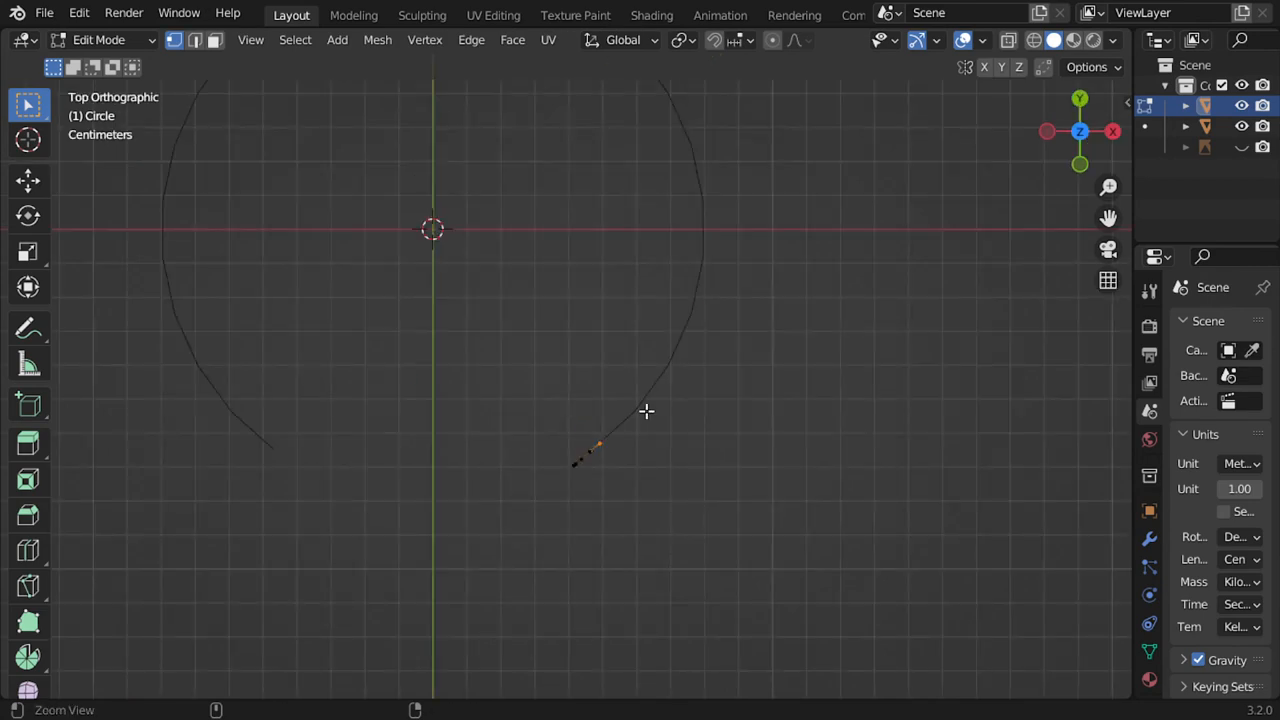
{"action": "left_click", "coordinate": [1211, 322]}
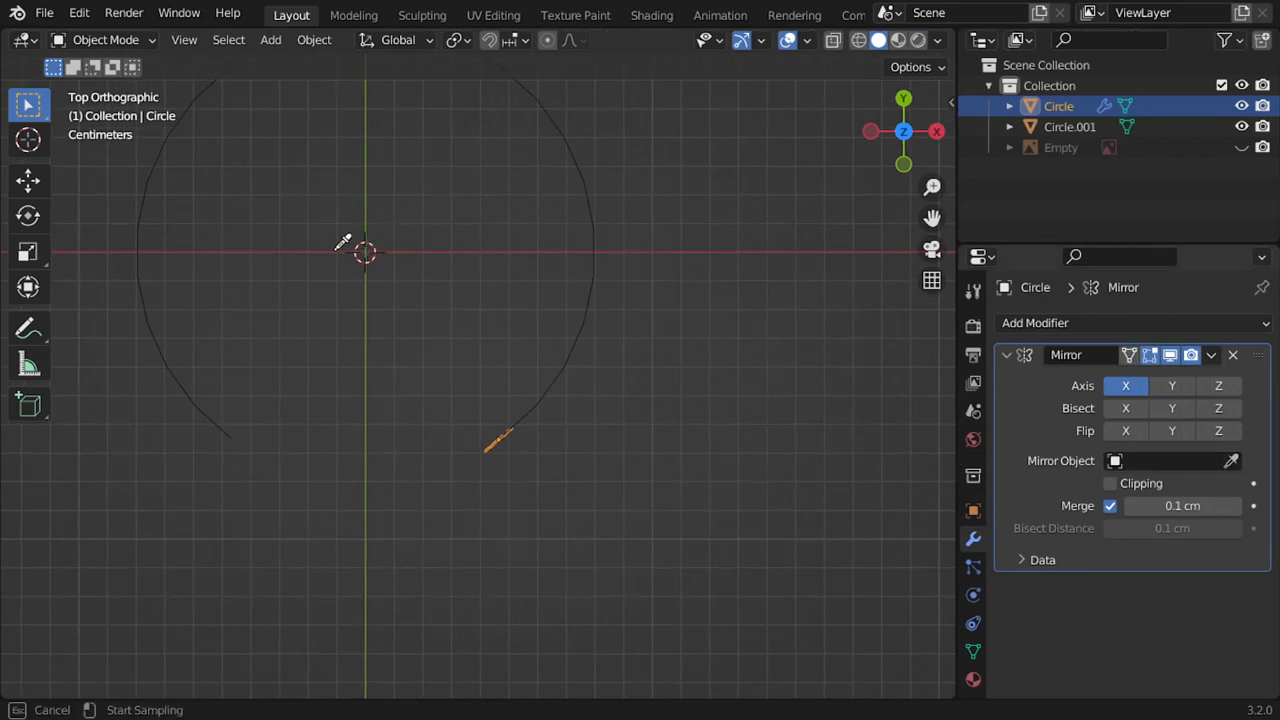
Use the open ring as the Mirror Object and re-enter Edit Mode on the profile
{"action": "key", "text": "Tab"}
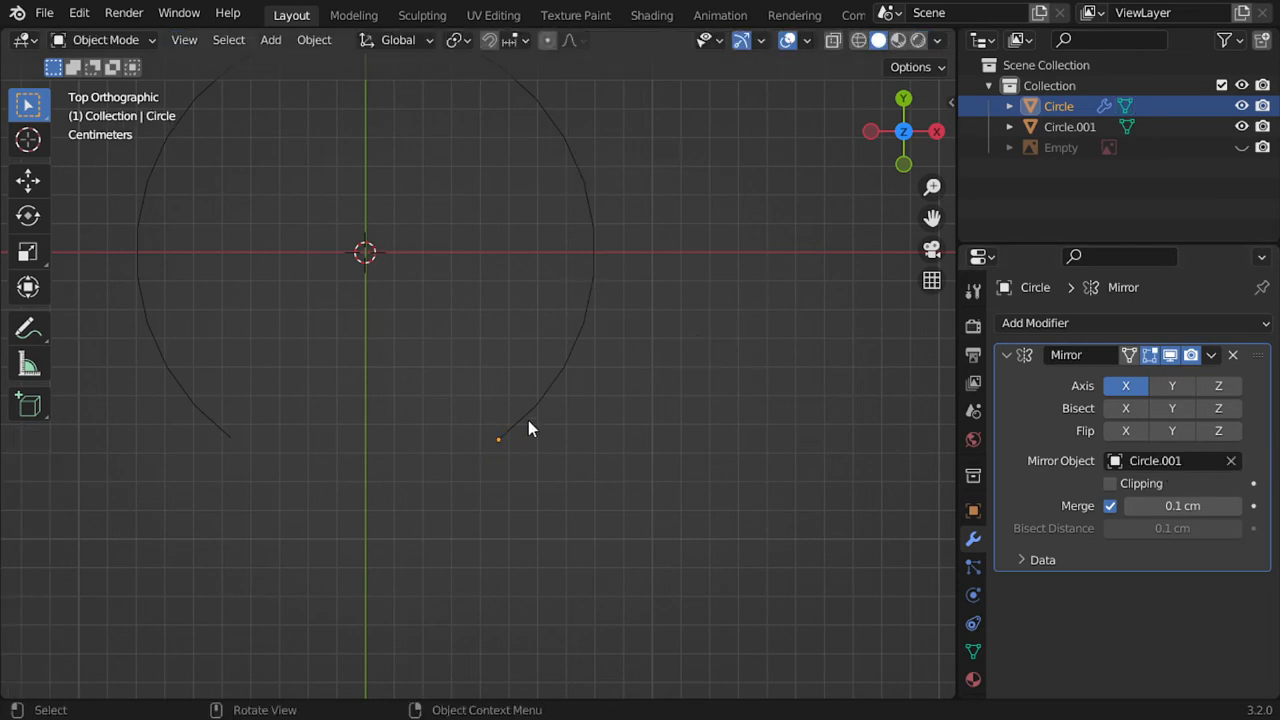
{"action": "key", "text": "Tab"}
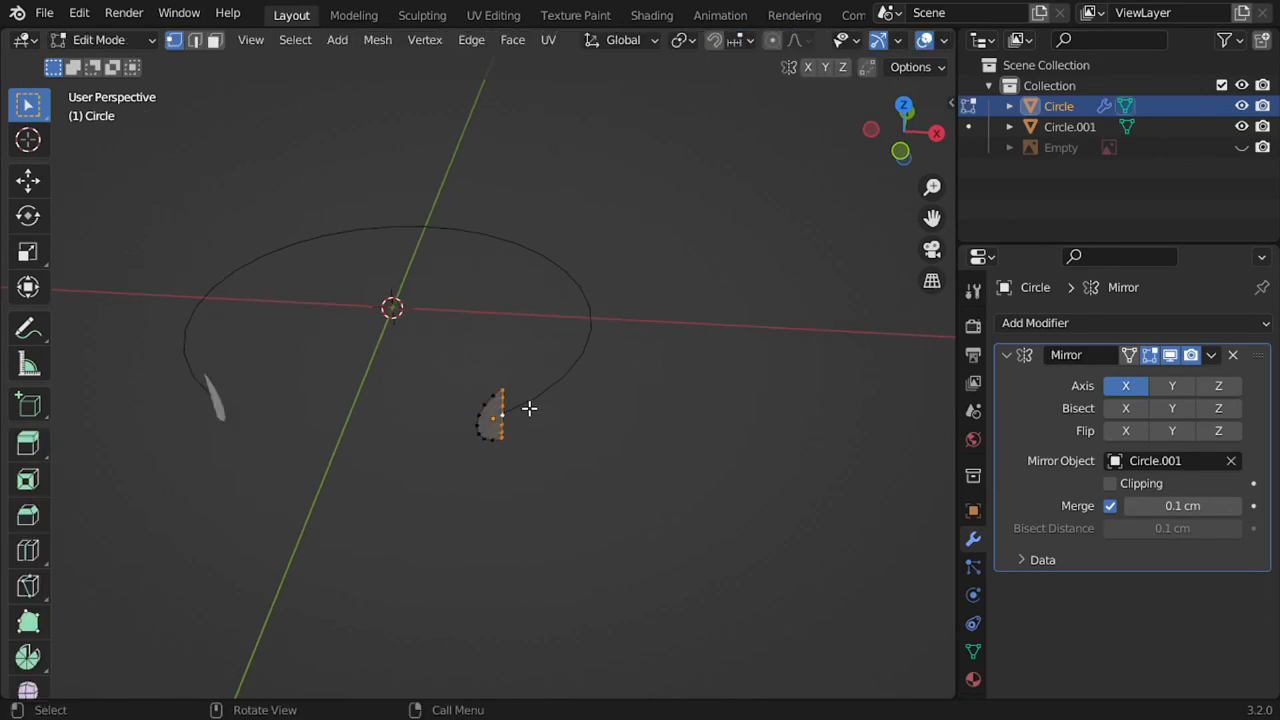
{"action": "mouse_move", "coordinate": [508, 413]}
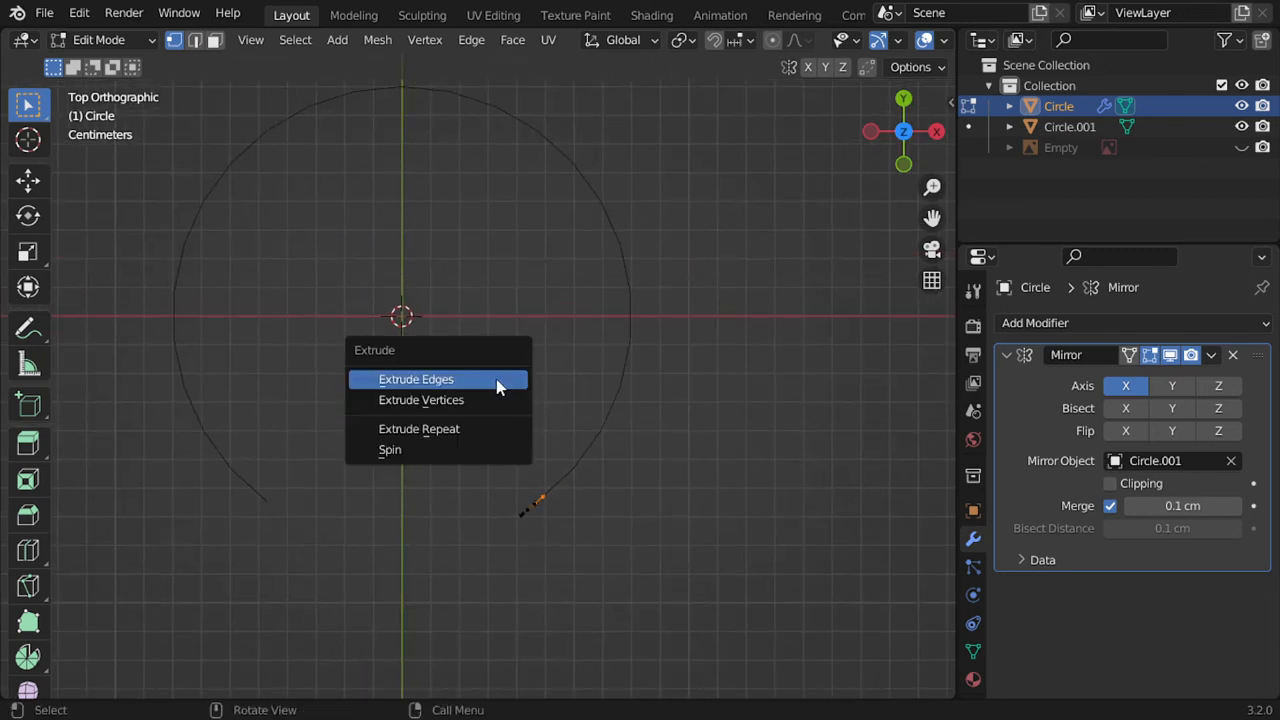
Spin the profile around the origin by -141° in 14 steps
{"action": "left_click", "coordinate": [389, 449]}
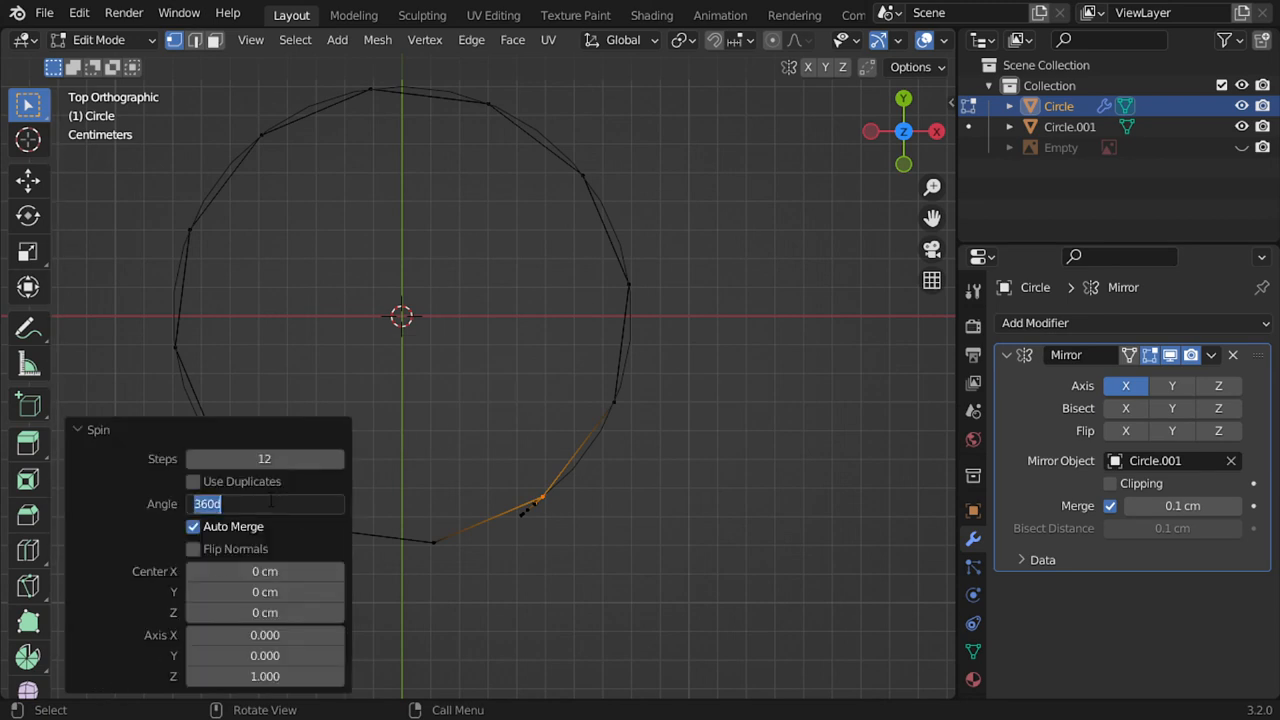
{"action": "type", "text": "90"}
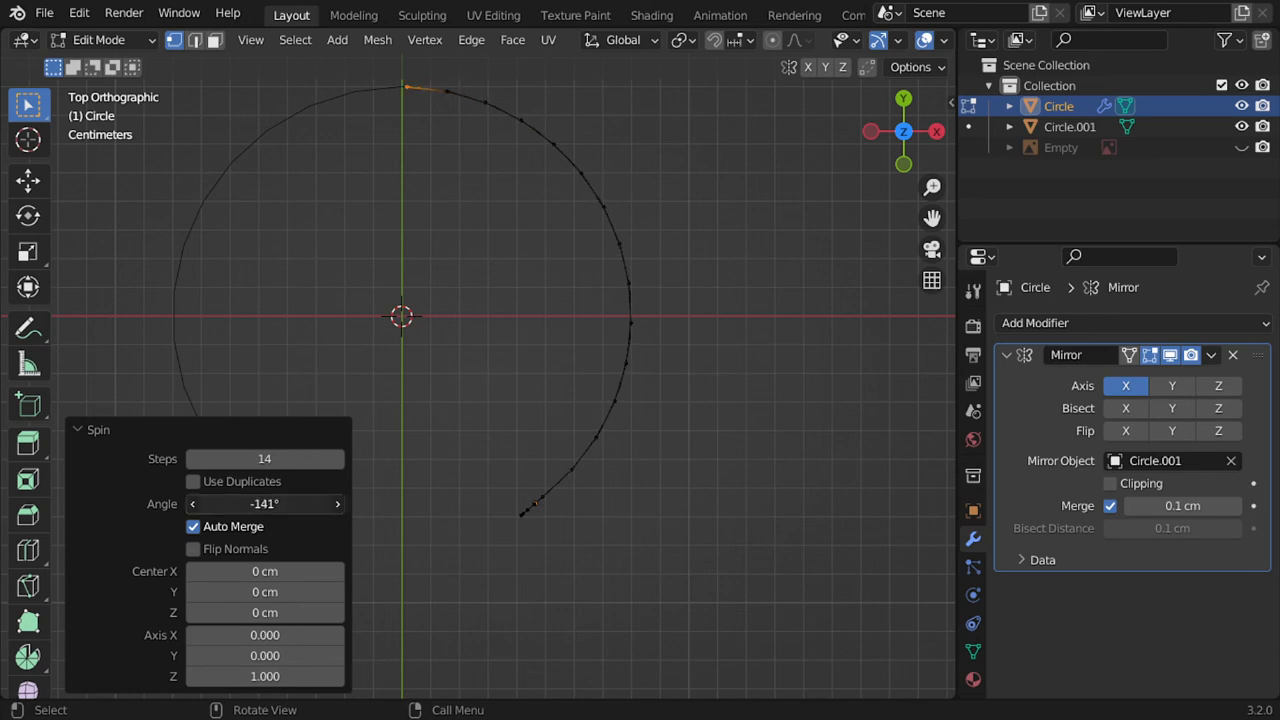
{"action": "key", "text": "Tab"}
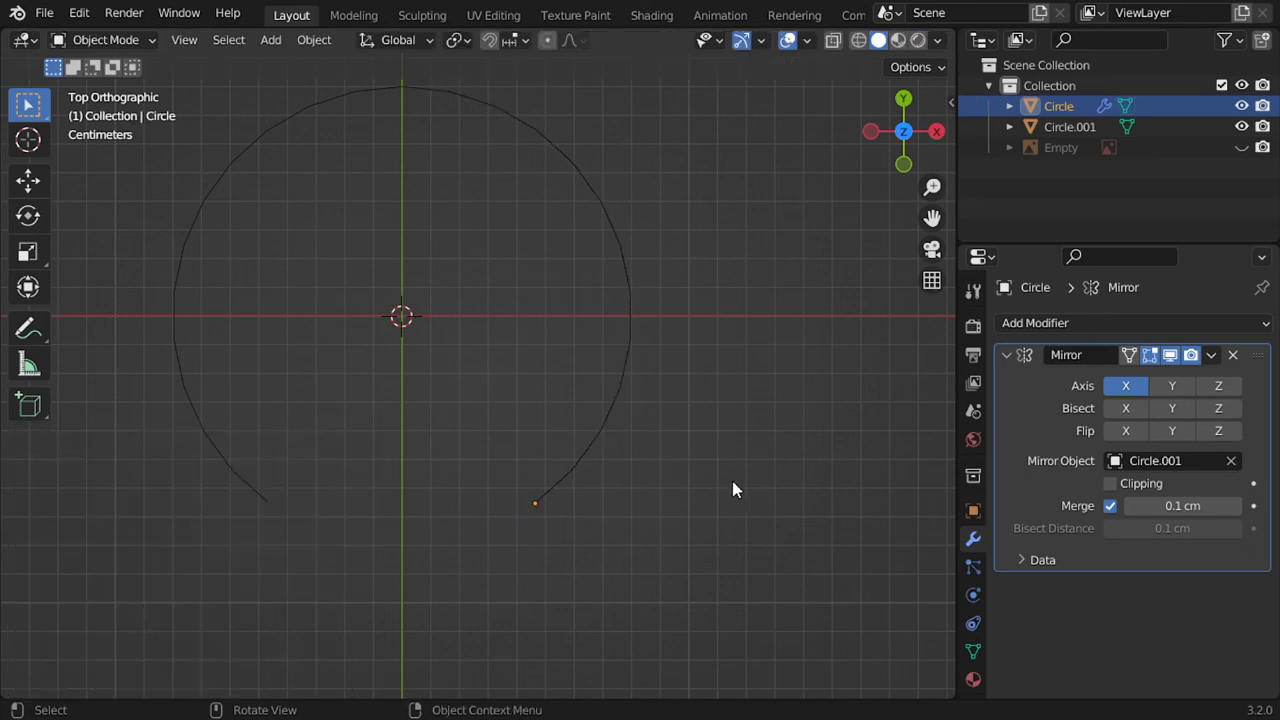
Extrude the band's end edge to the mirror line and enable Mirror clipping
{"action": "key", "text": "Tab"}
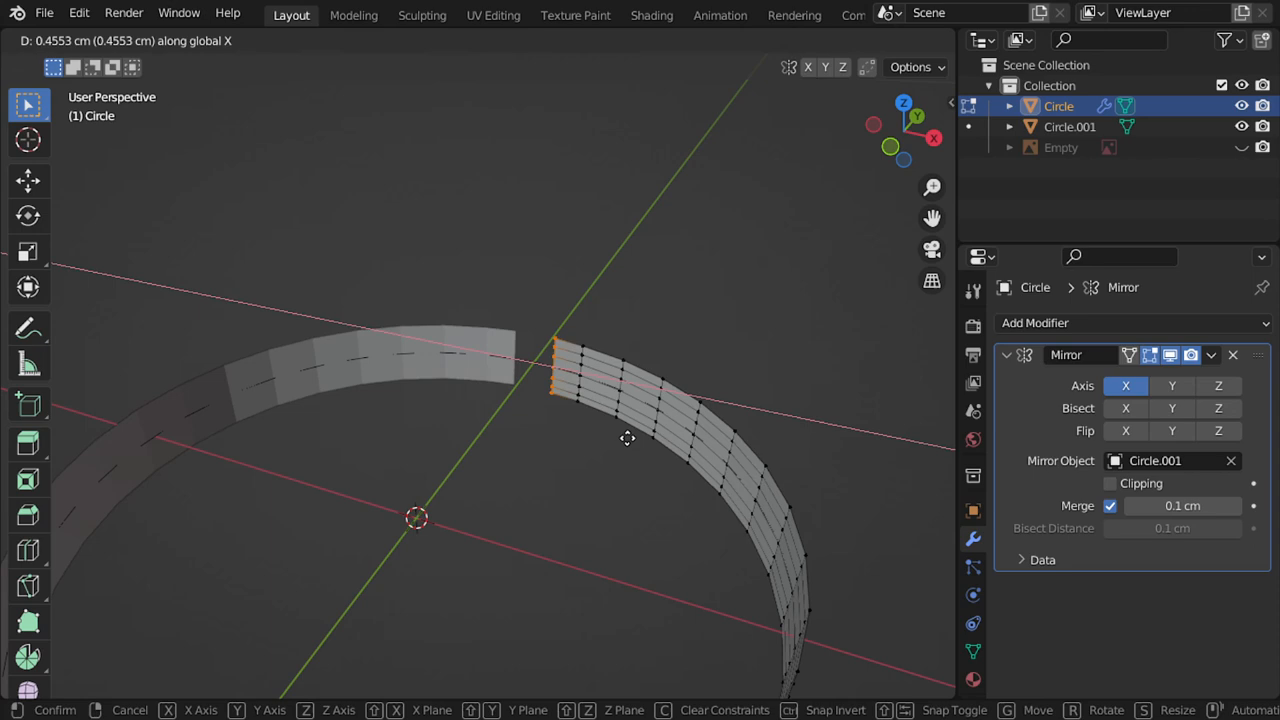
{"action": "left_click", "coordinate": [1110, 484]}
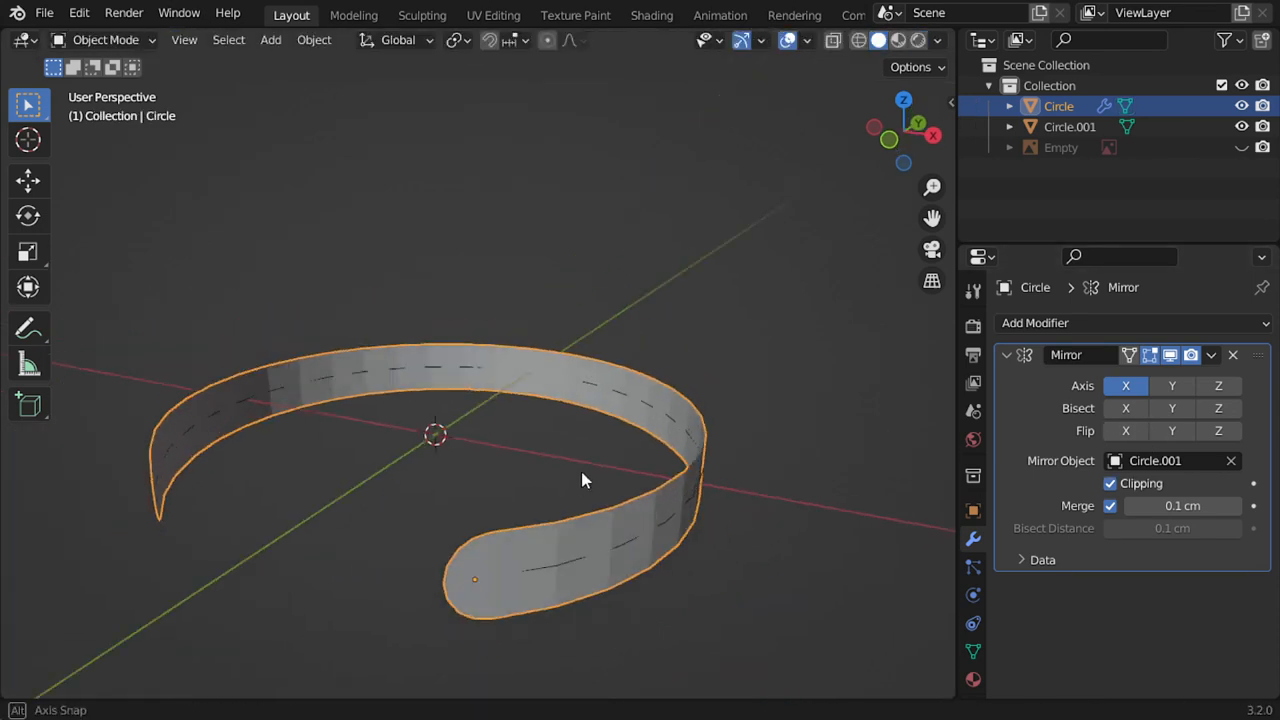
{"action": "key", "text": "Tab"}
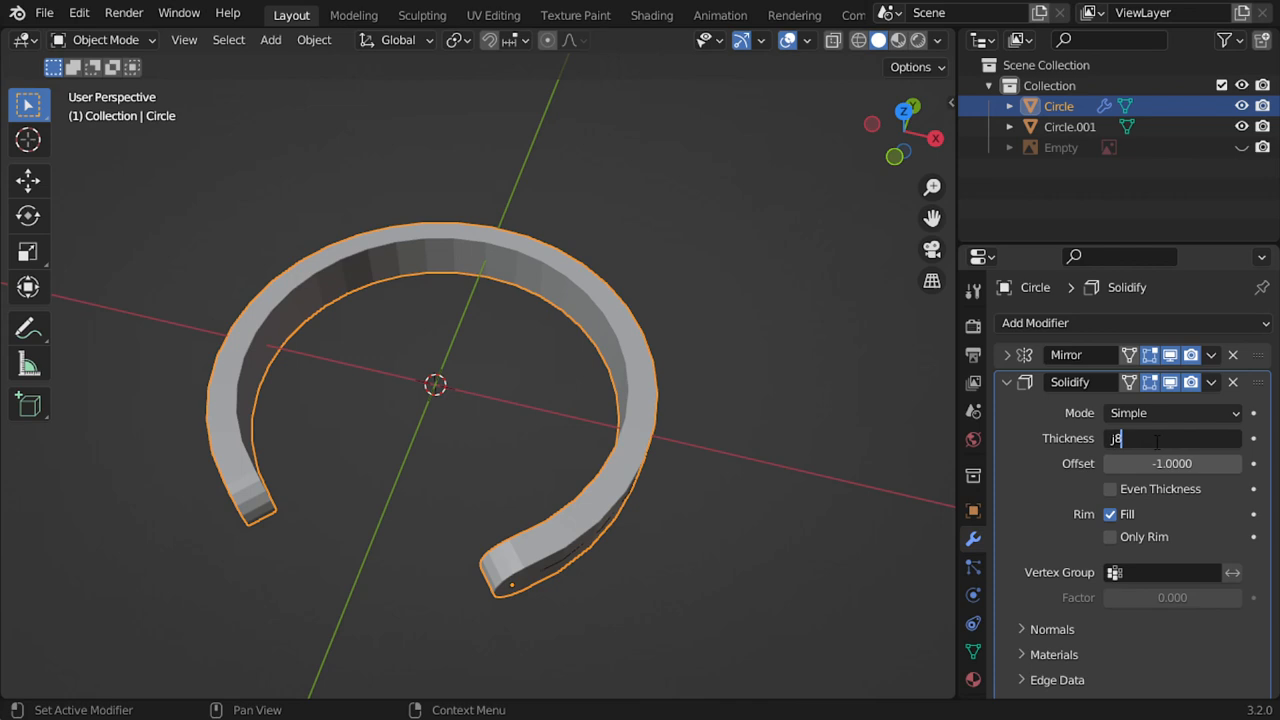
Give the cuff a 0.08 Solidify thickness, apply its scale, and duplicate it
{"action": "type", "text": ".08"}
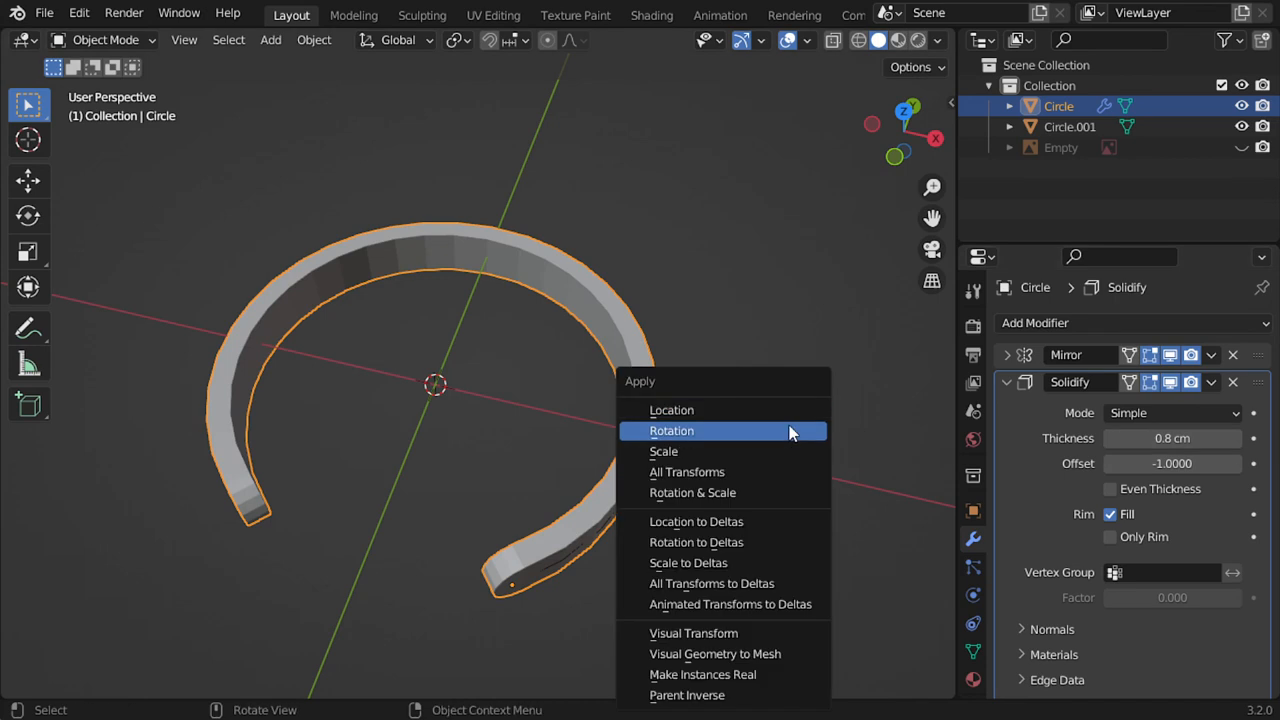
{"action": "left_click", "coordinate": [663, 451]}
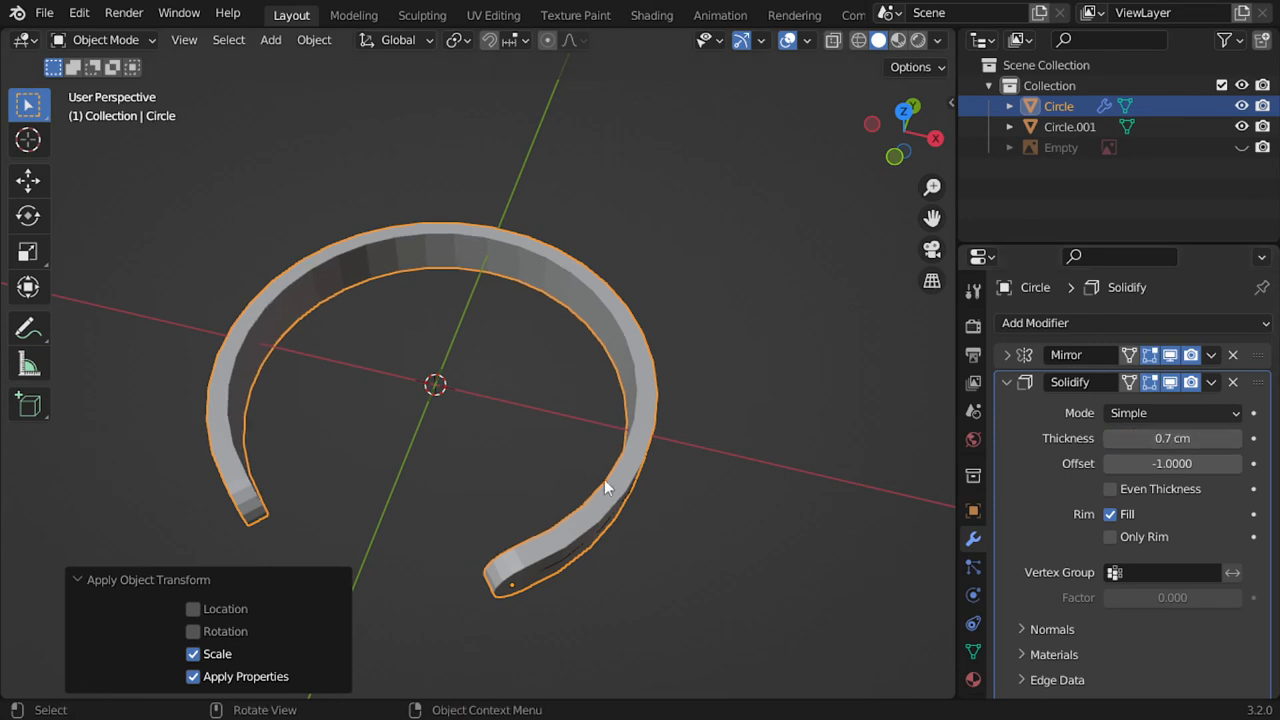
{"action": "right_click", "coordinate": [605, 488]}
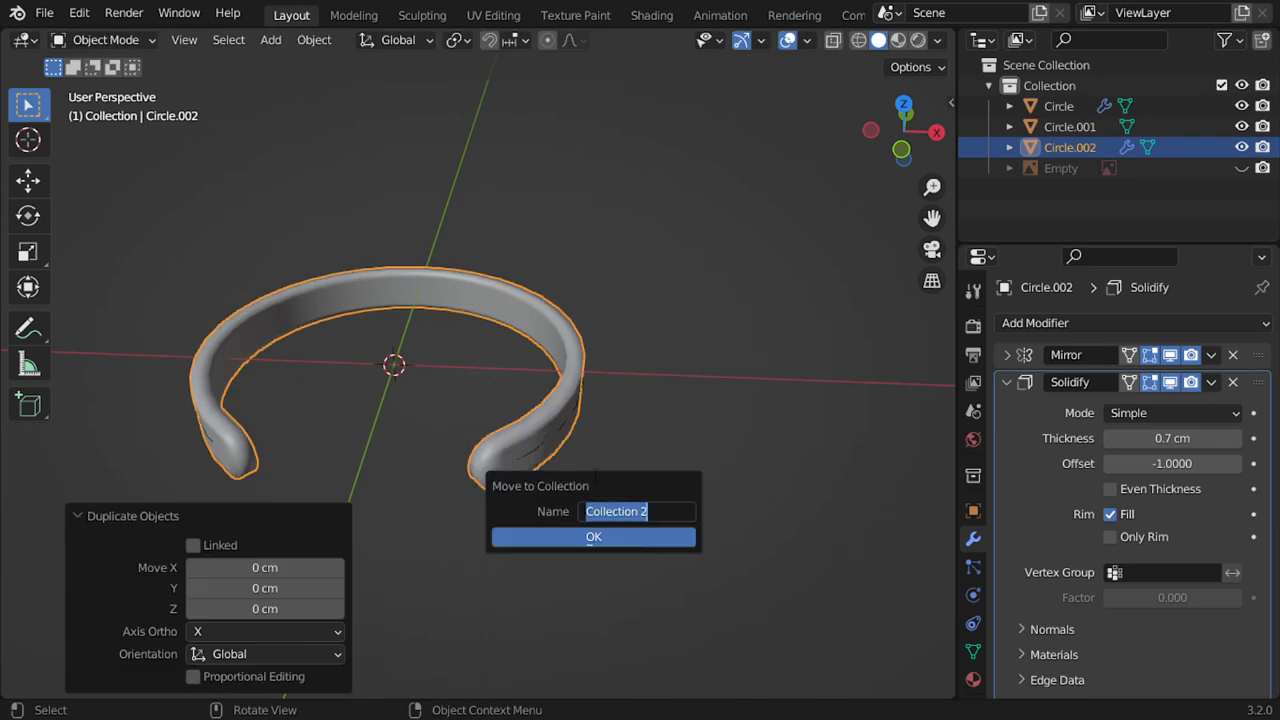
Move the duplicate and reference Empty into a new 'temp' collection and exclude it
{"action": "type", "text": "trash"}
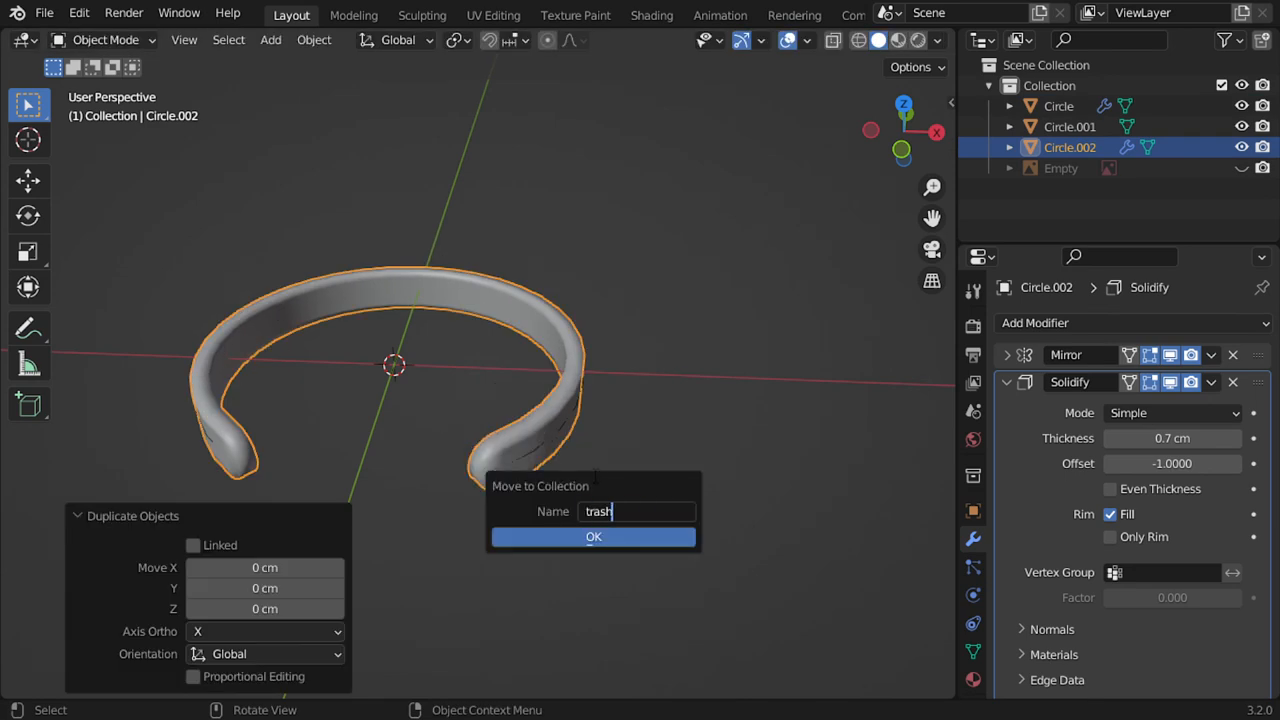
{"action": "type", "text": "temp"}
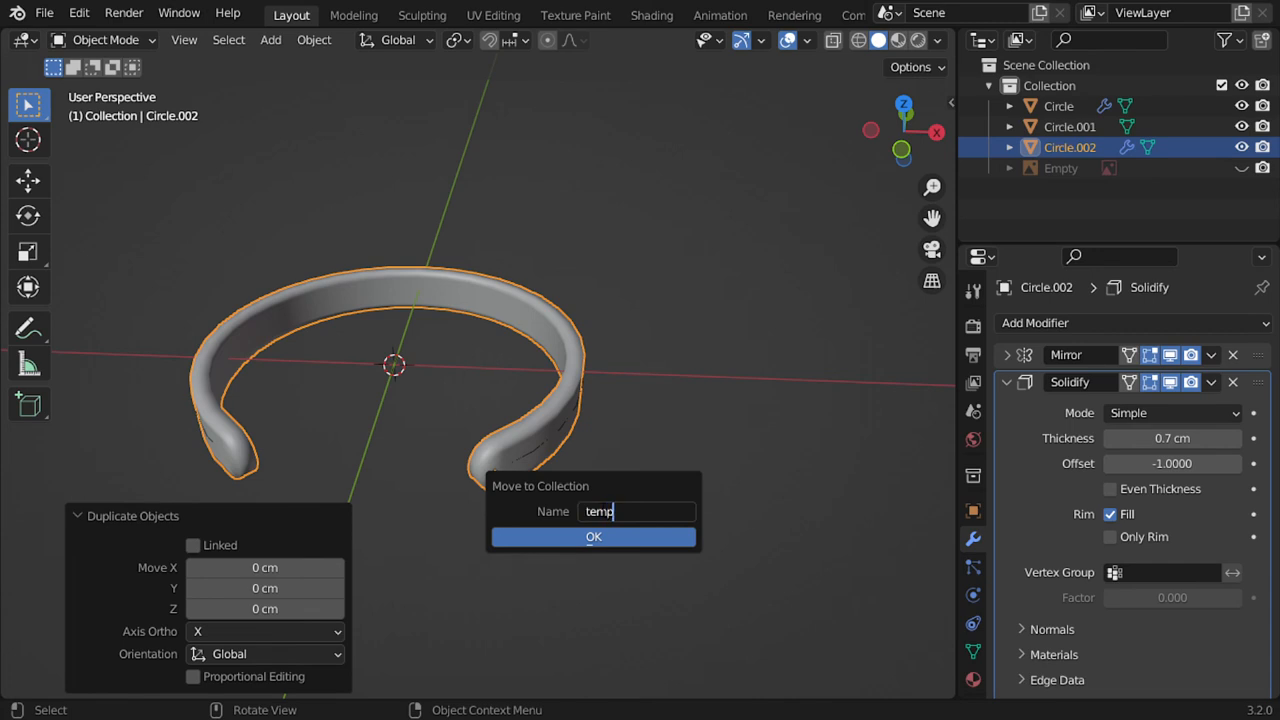
{"action": "left_click", "coordinate": [593, 537]}
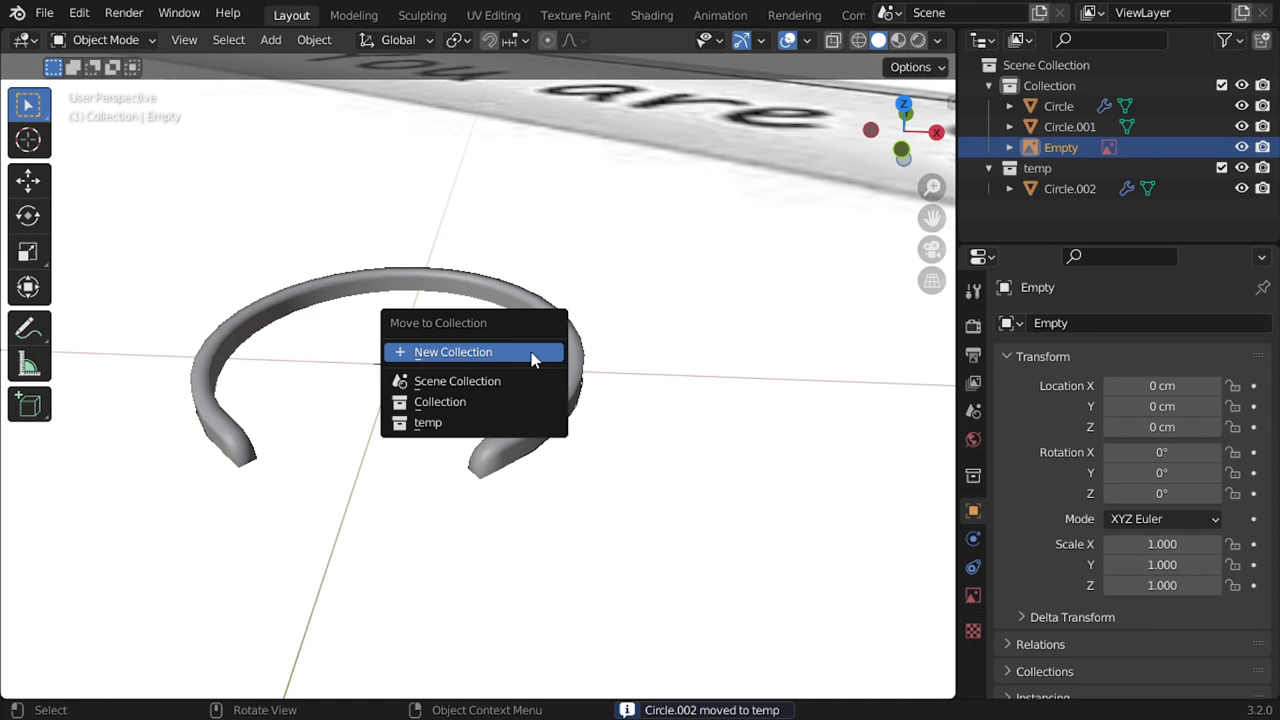
{"action": "left_click", "coordinate": [453, 351]}
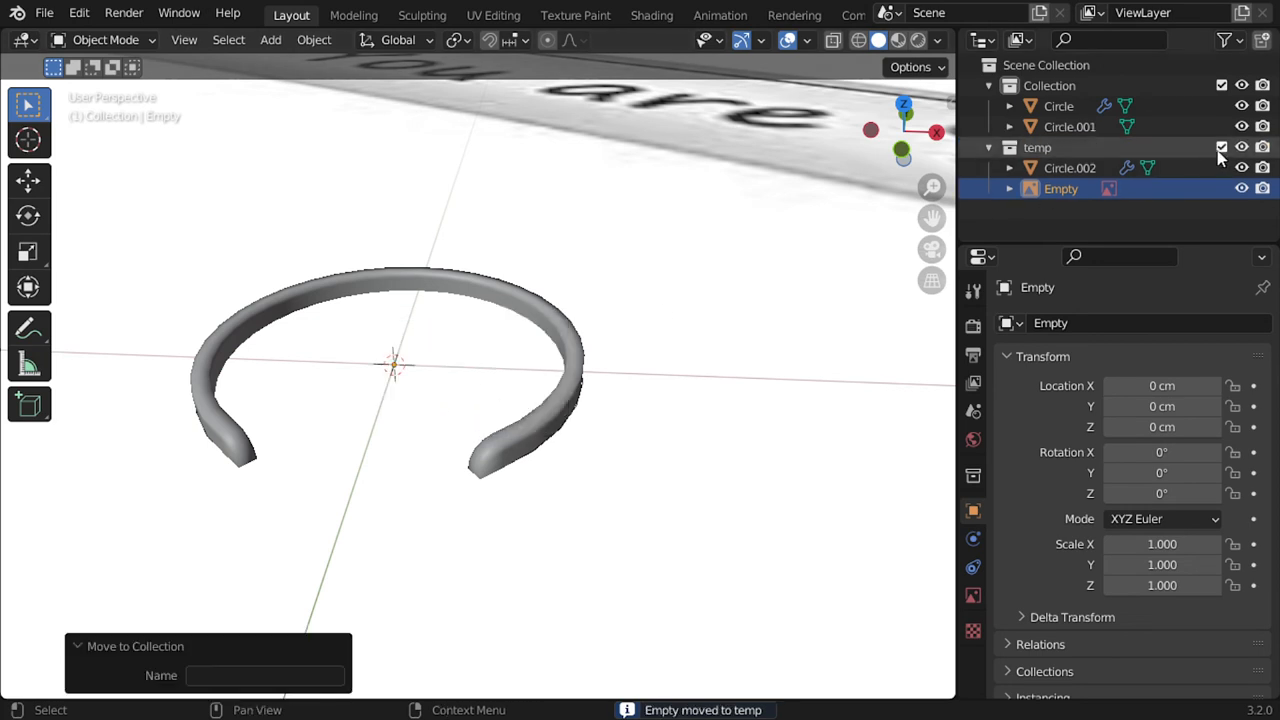
{"action": "left_click", "coordinate": [1070, 126]}
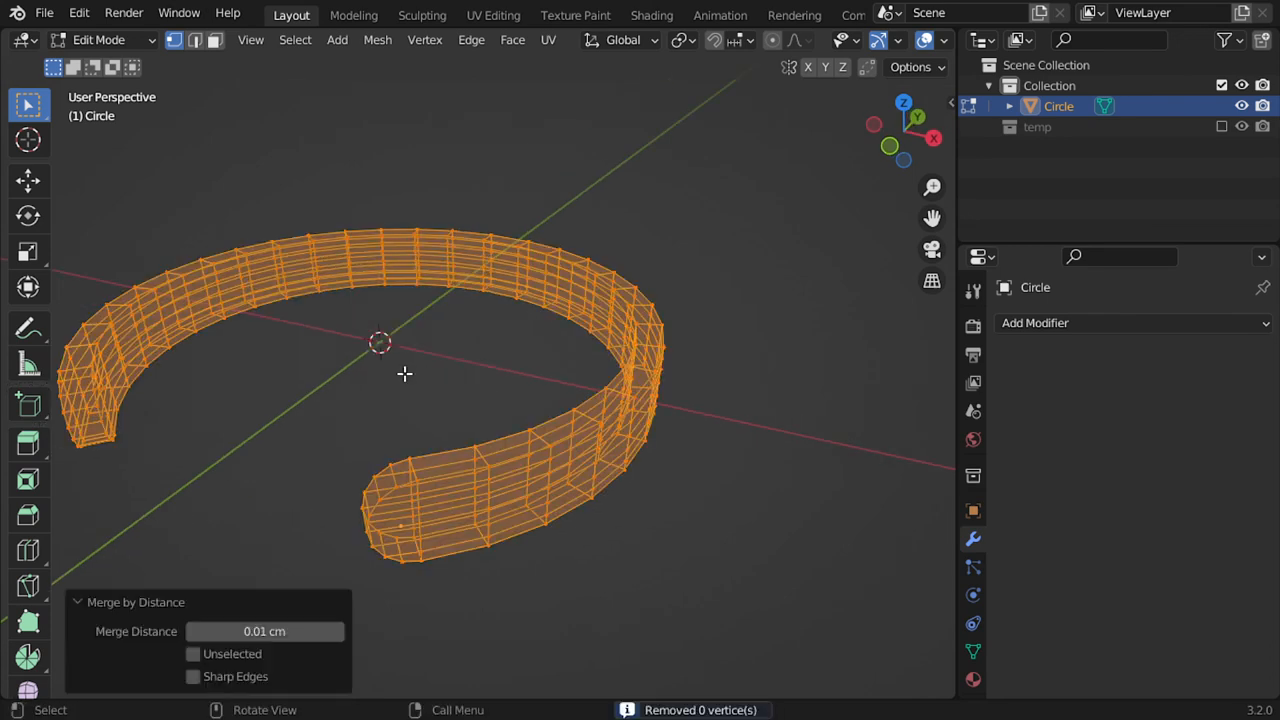
Inspect the first cuff's level-2 subdivided ends from low and side angles, toggling Edit Mode
{"action": "left_click_drag", "start_coordinate": [405, 374], "coordinate": [557, 445]}
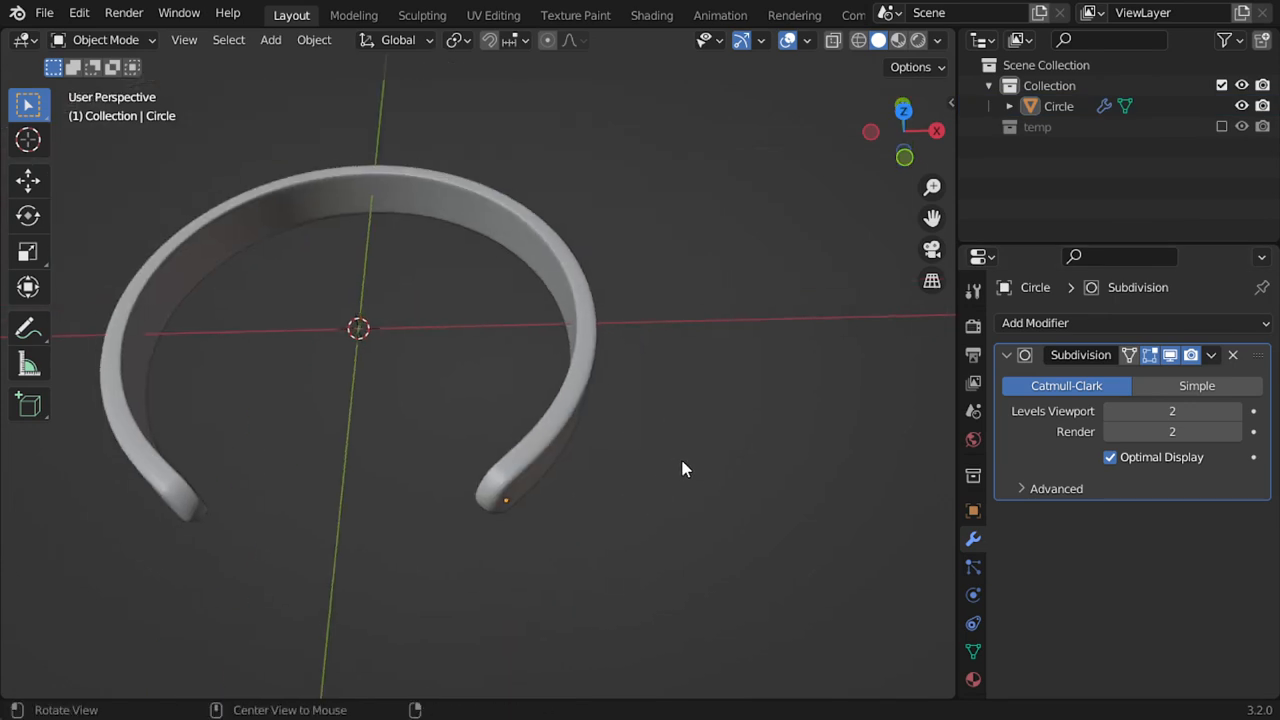
{"action": "left_click_drag", "start_coordinate": [685, 470], "coordinate": [600, 380]}
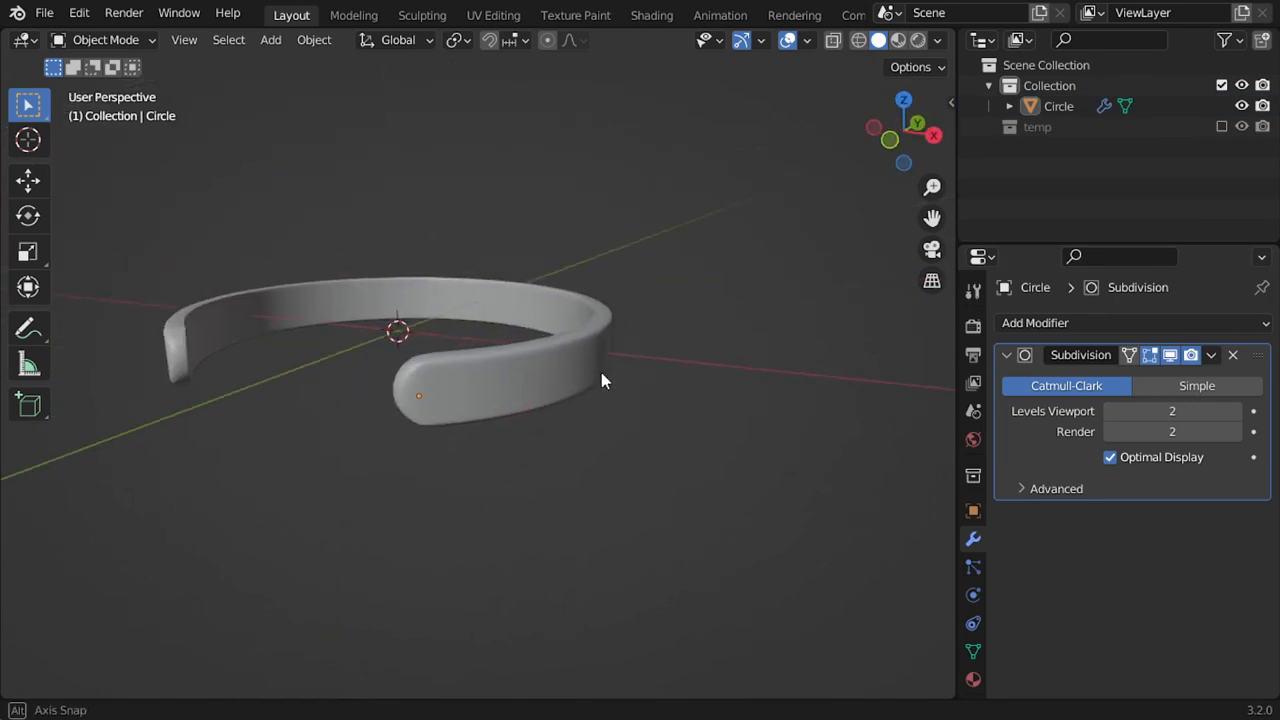
{"action": "left_click_drag", "start_coordinate": [600, 380], "coordinate": [435, 440]}
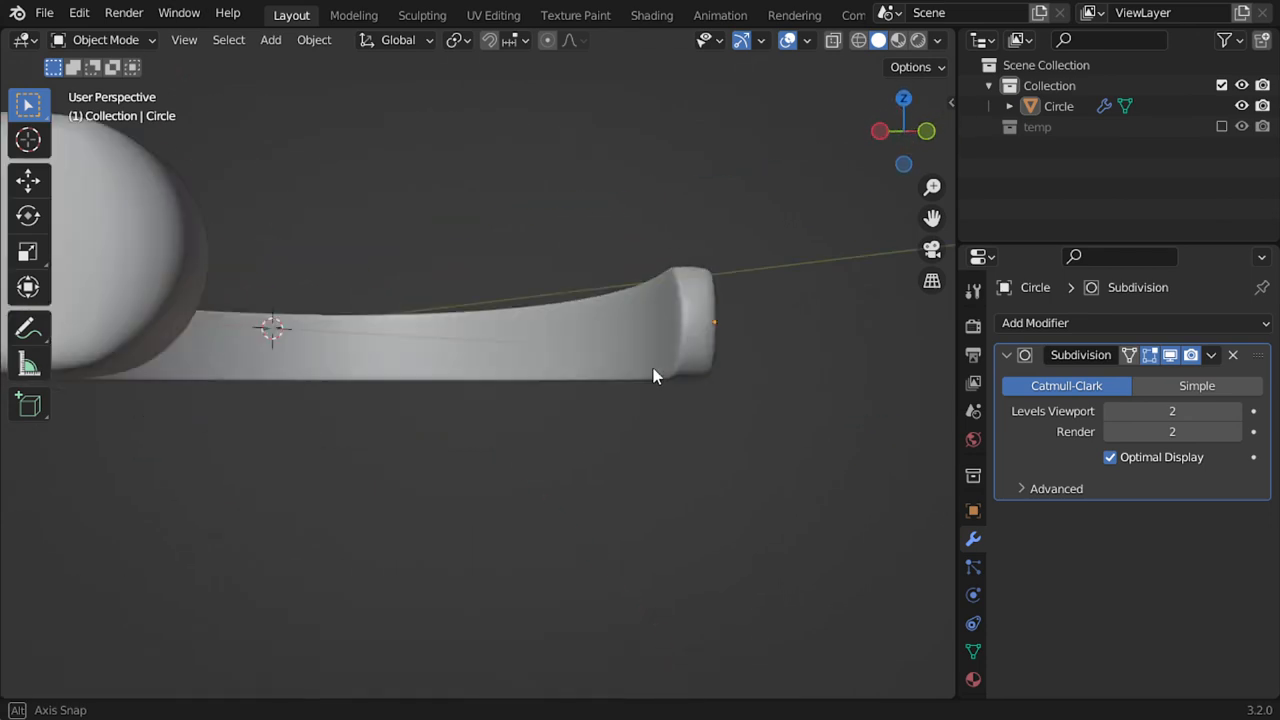
{"action": "key", "text": "Tab"}
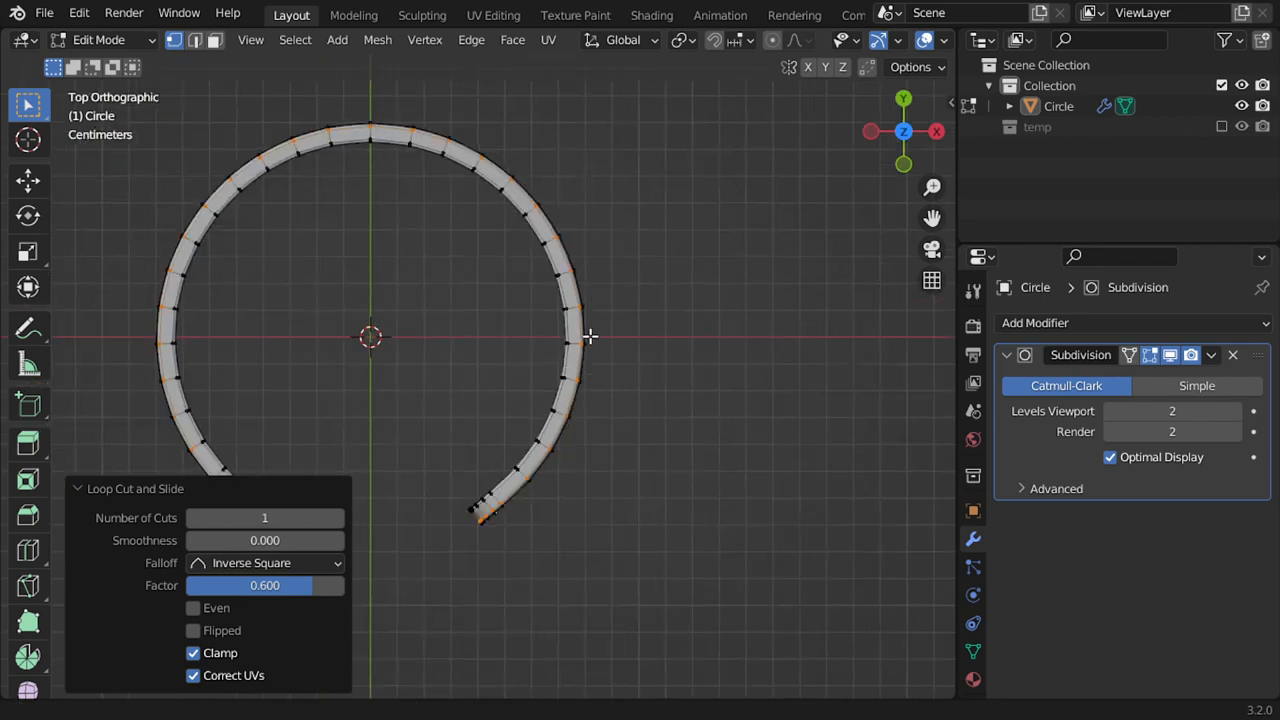
{"action": "scroll", "scroll_direction": "down", "scroll_amount": 3}
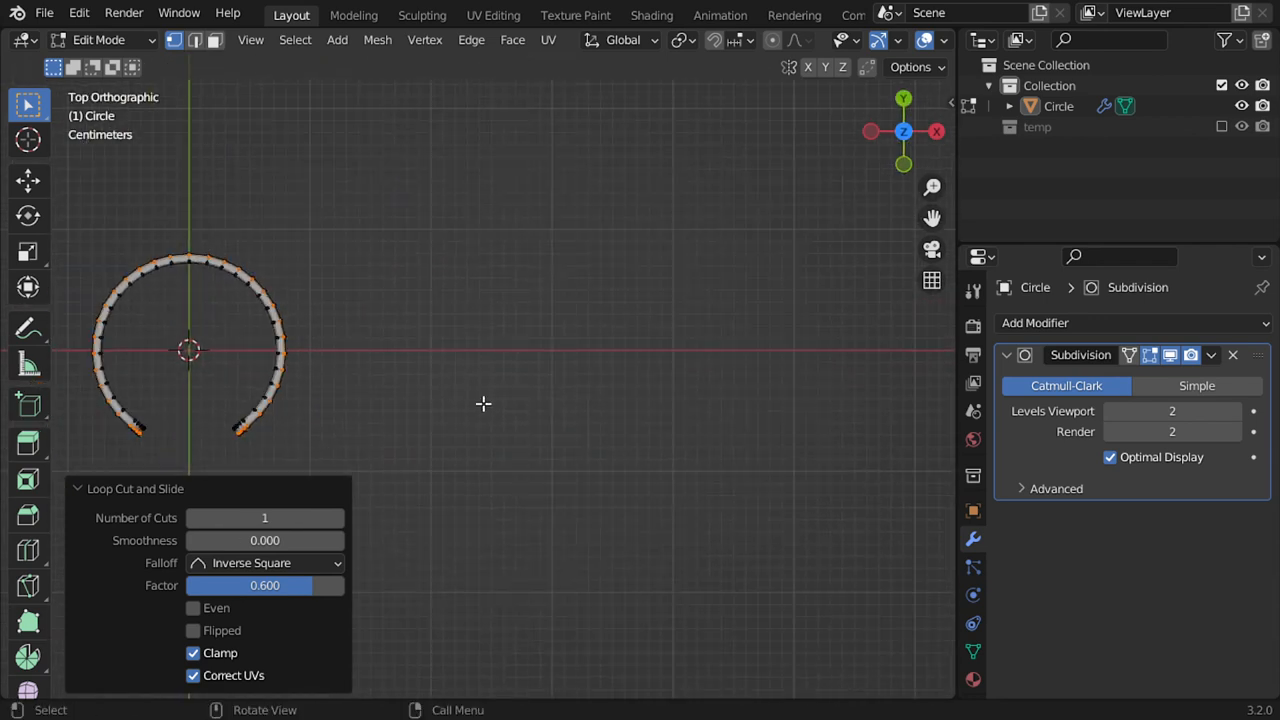
{"action": "left_click", "coordinate": [270, 39]}
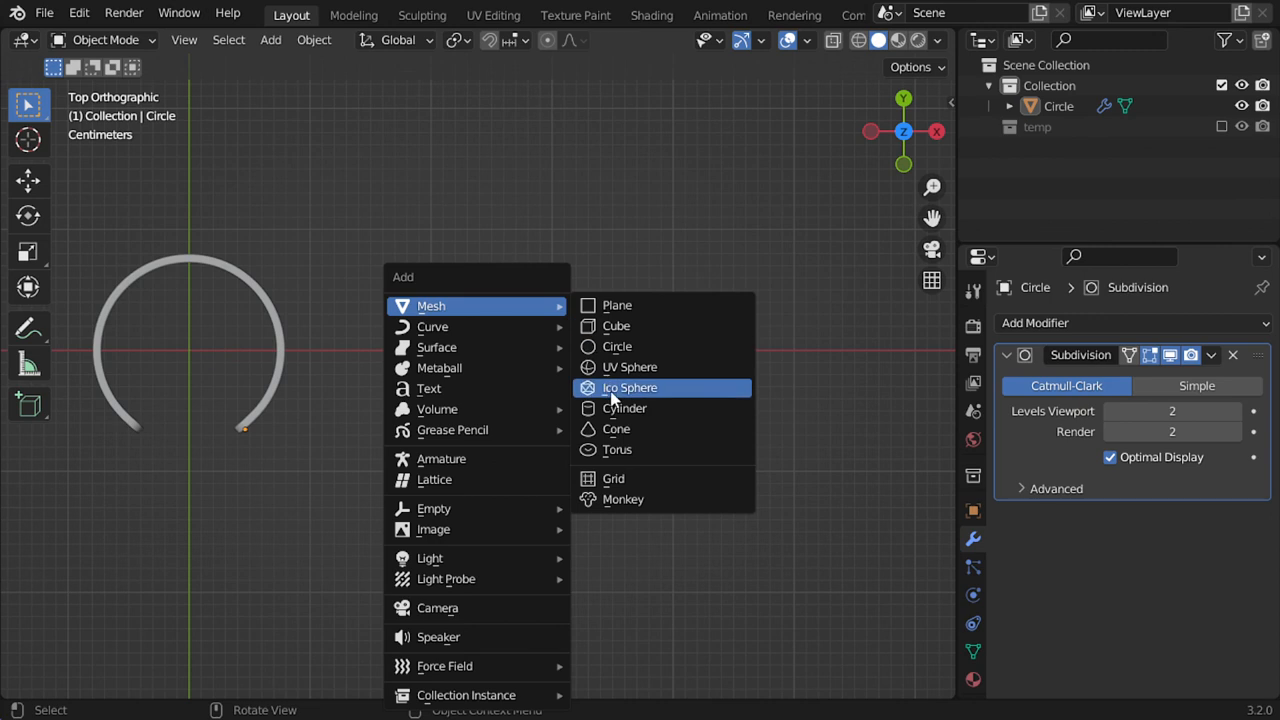
Add an 8 cm circle, open a gap, and solidify it to a 1 cm band
{"action": "left_click", "coordinate": [617, 346]}
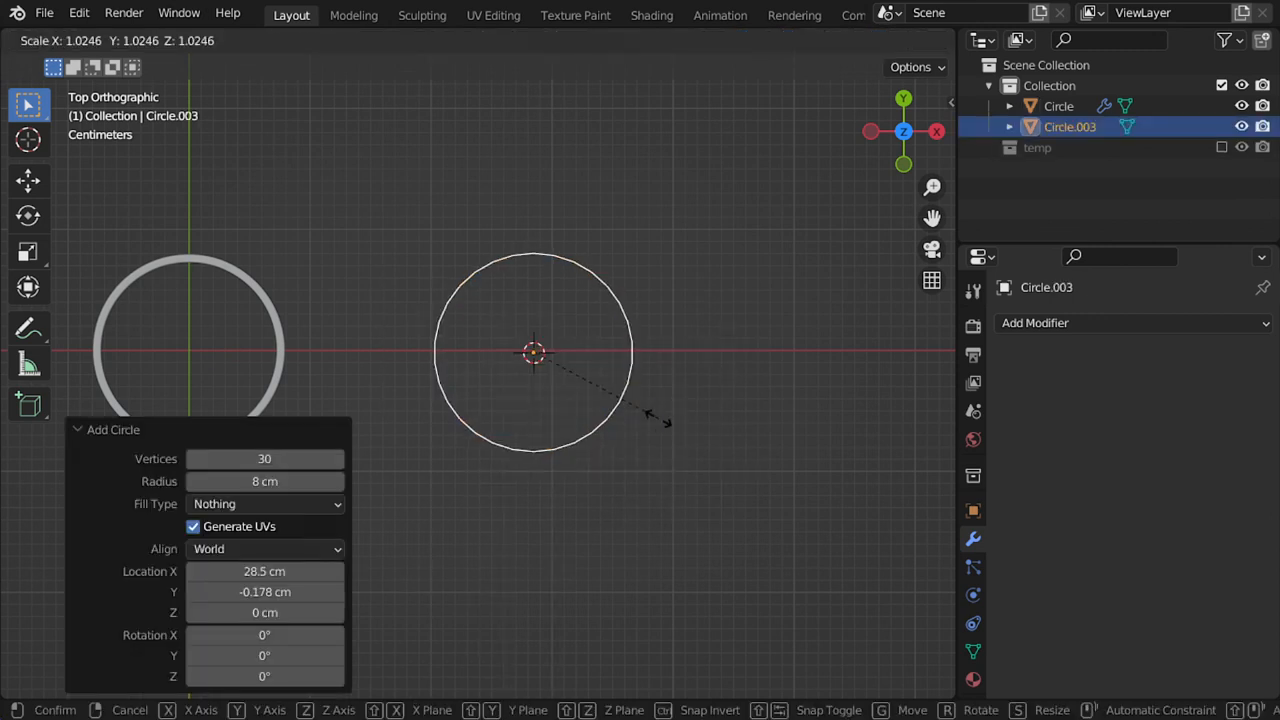
{"action": "key", "text": "Tab"}
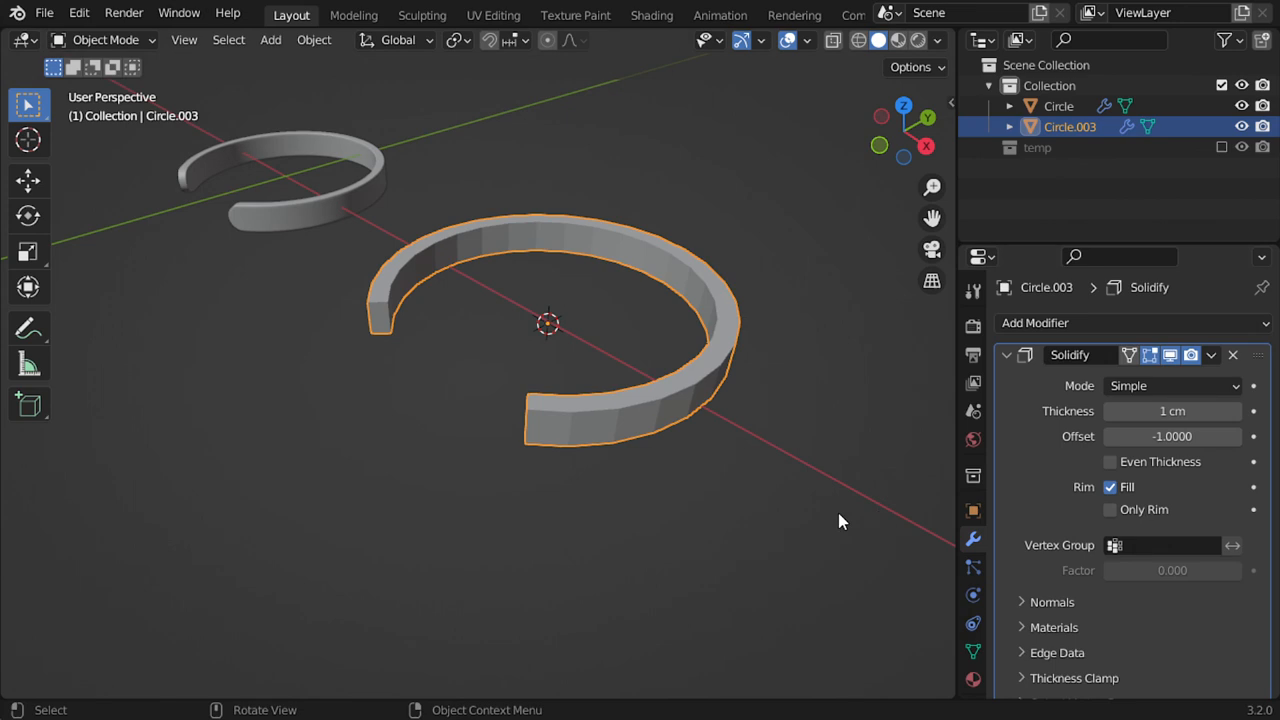
{"action": "left_click", "coordinate": [1035, 322]}
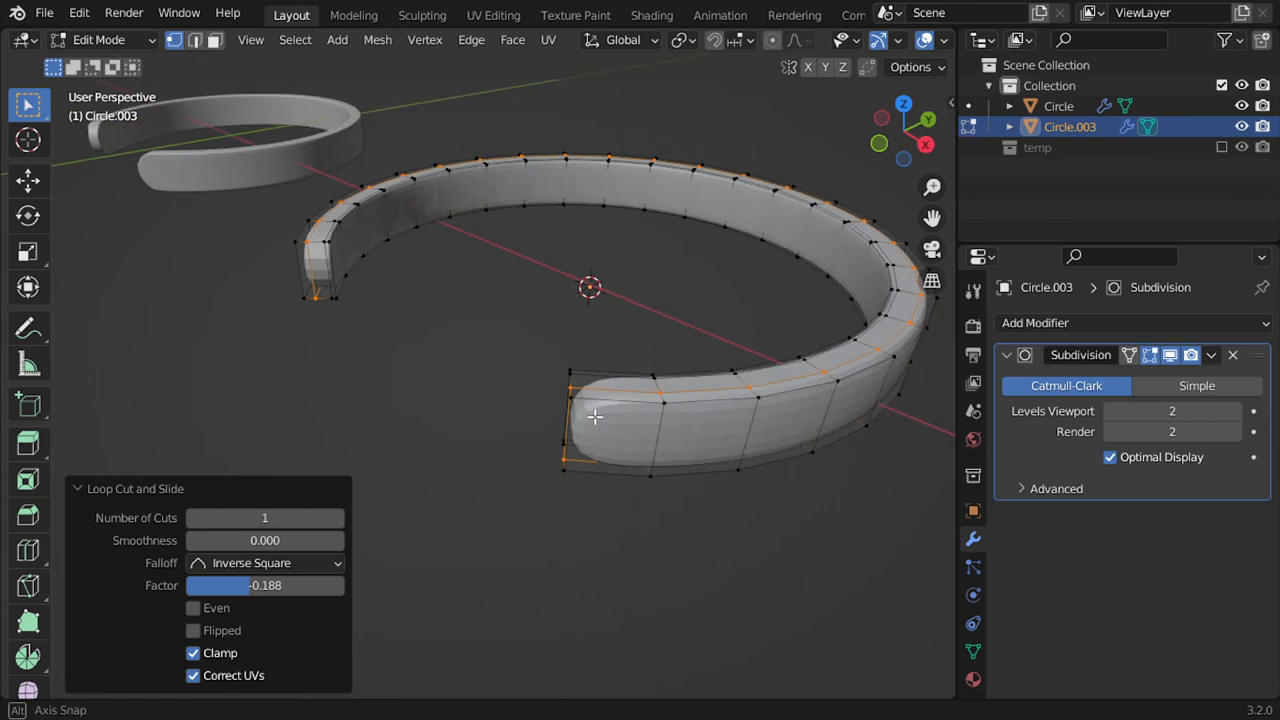
Leave Edit Mode and orbit above Circle.003 to view the smoothed, loop-cut band
{"action": "key", "text": "Tab"}
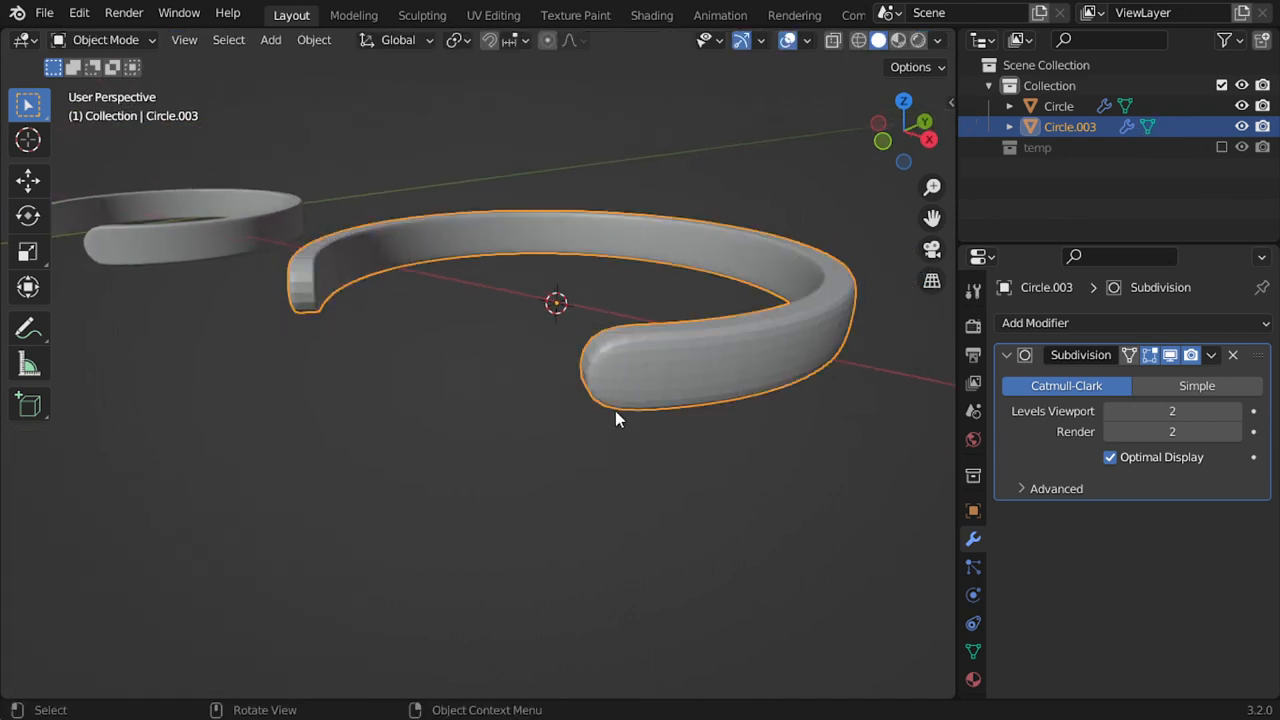
{"action": "left_click_drag", "start_coordinate": [615, 420], "coordinate": [600, 481]}
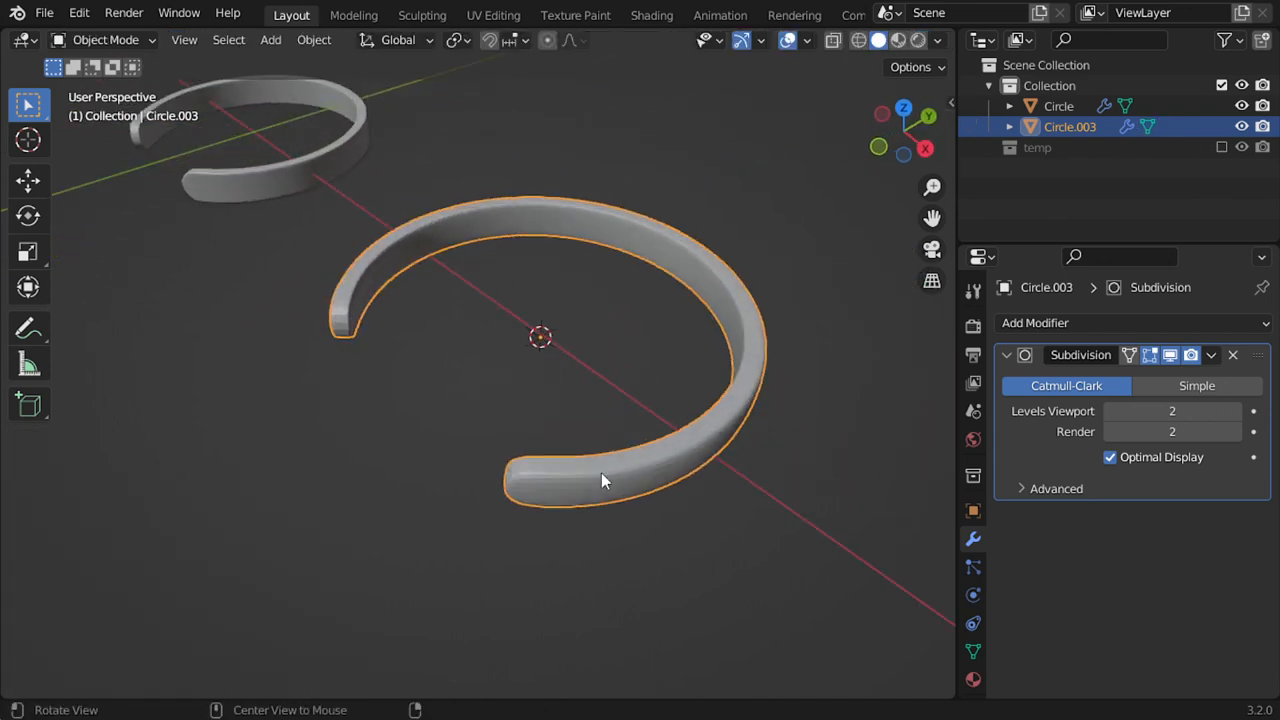
{"action": "left_click_drag", "start_coordinate": [600, 480], "coordinate": [895, 390]}
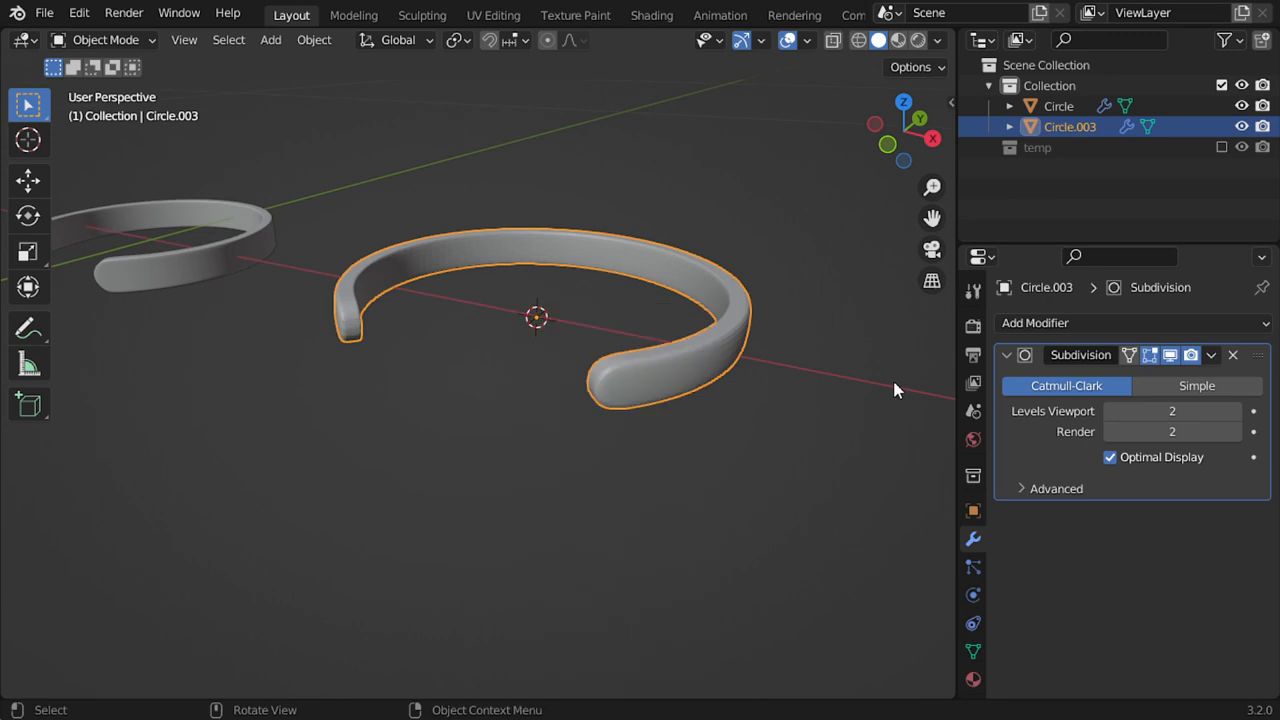
Set Circle.003's Subdivision to level 3 in the viewport and 4 for rendering
{"action": "left_click", "coordinate": [1236, 431]}
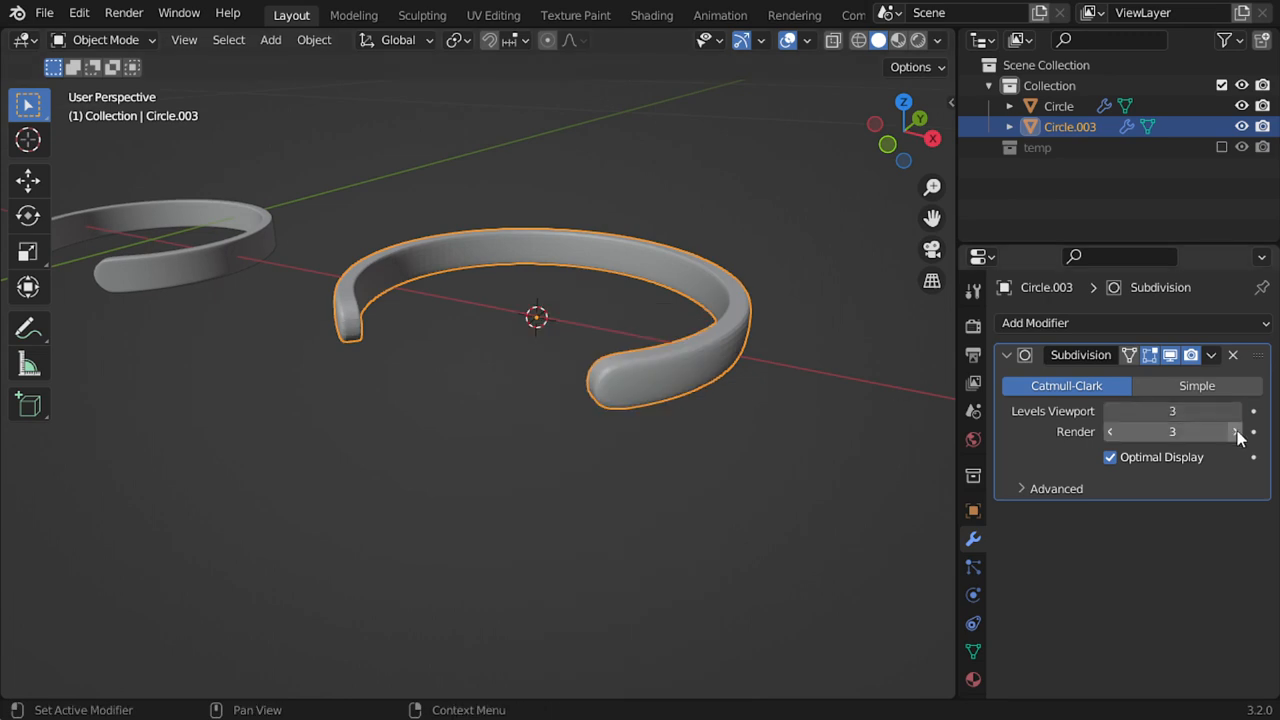
{"action": "left_click", "coordinate": [1237, 431]}
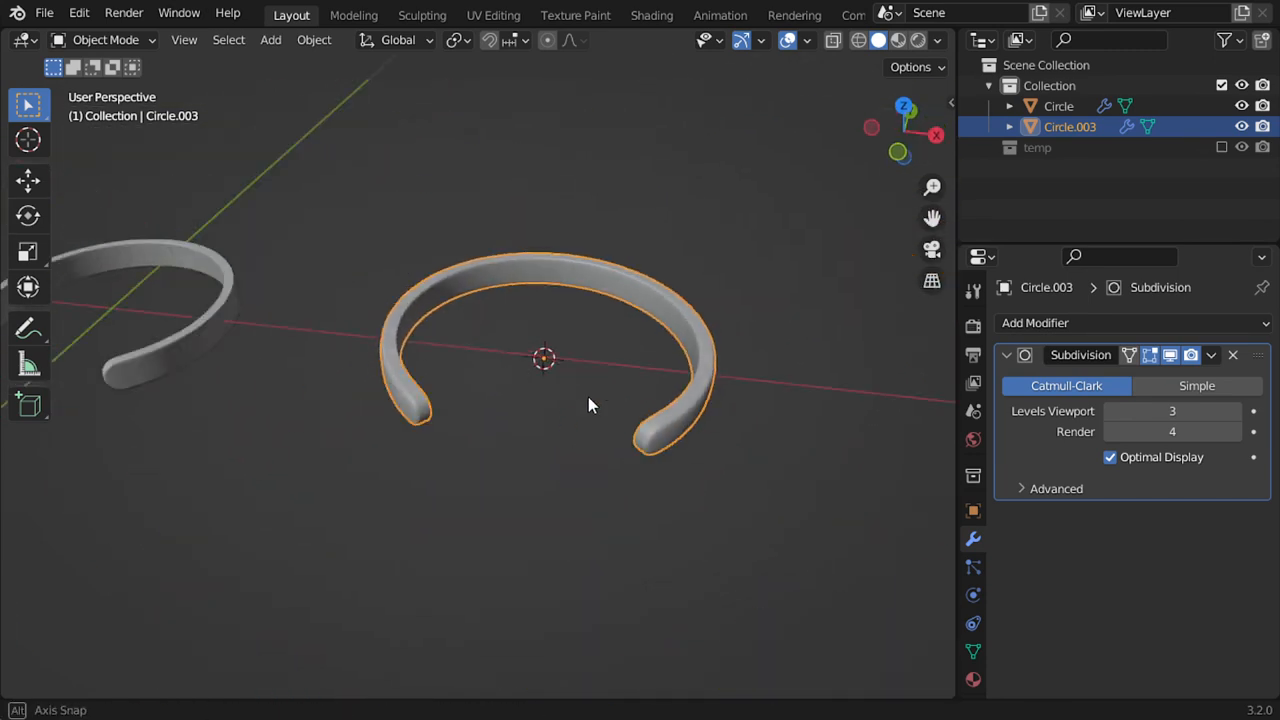
{"action": "left_click_drag", "start_coordinate": [590, 410], "coordinate": [590, 430]}
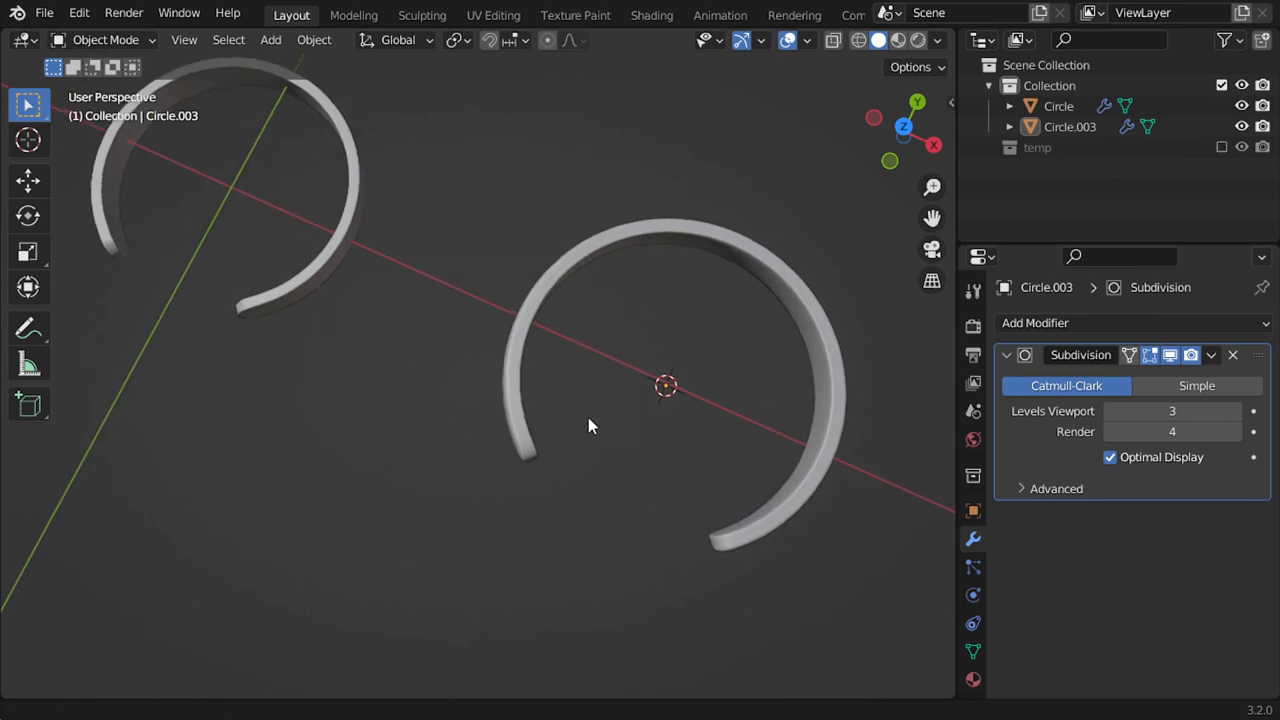